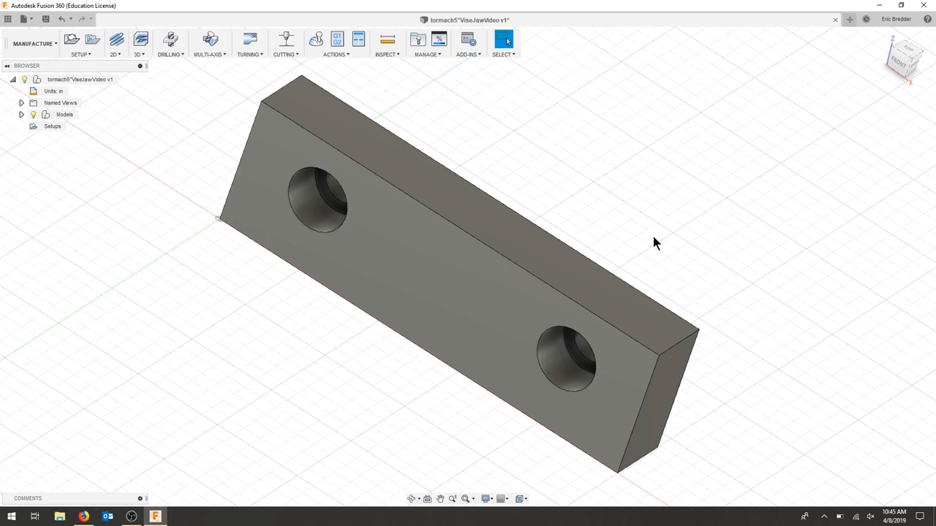
- Inspect the jaw, then start a new setup with fixed-size box stock
{"action": "left_click_drag", "start_coordinate": [654, 244], "coordinate": [709, 196]}
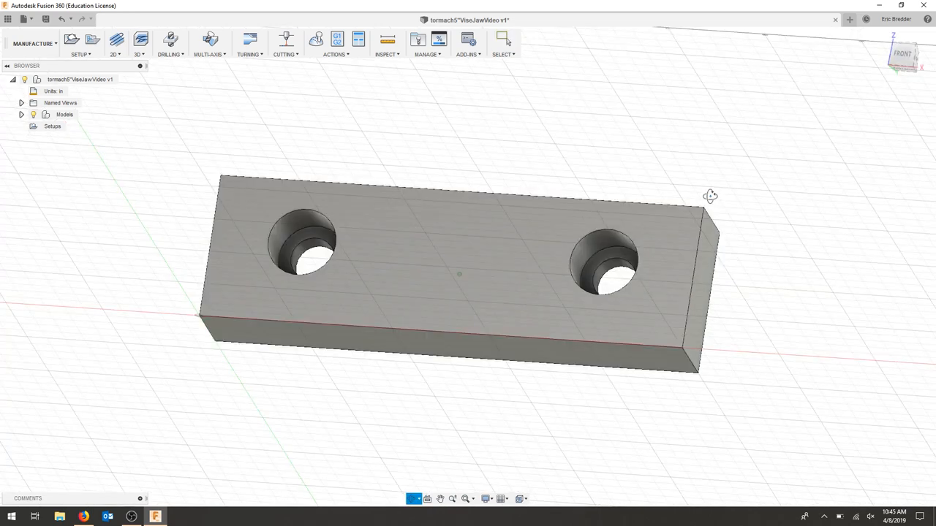
{"action": "left_click_drag", "start_coordinate": [709, 196], "coordinate": [673, 236]}
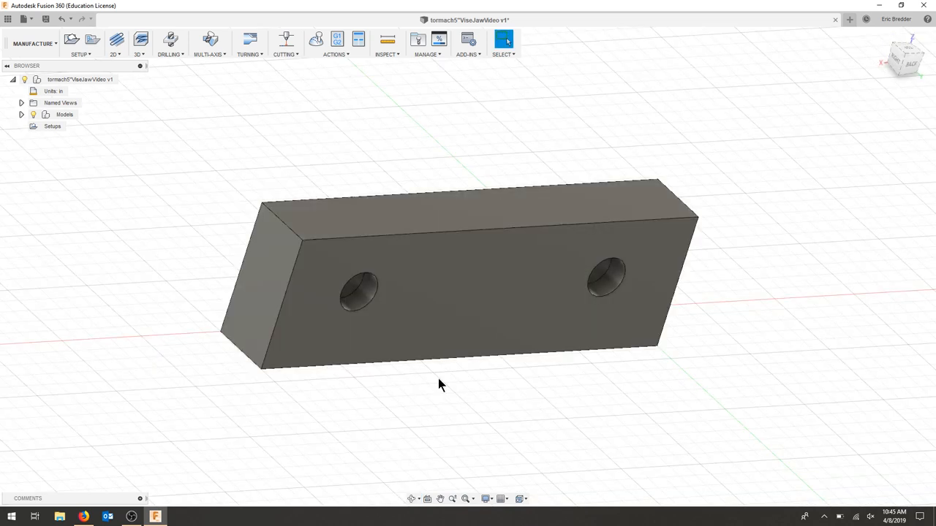
{"action": "mouse_move", "coordinate": [504, 384]}
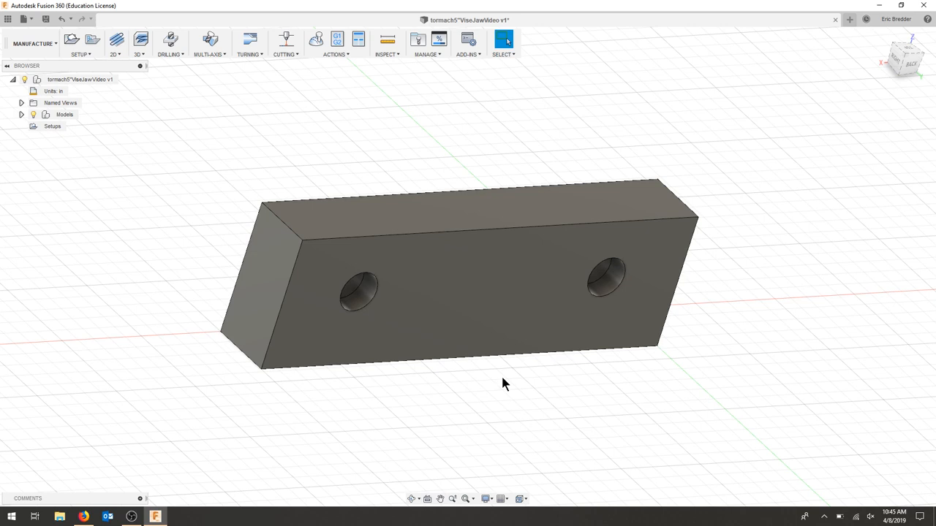
{"action": "left_click_drag", "start_coordinate": [503, 384], "coordinate": [541, 444]}
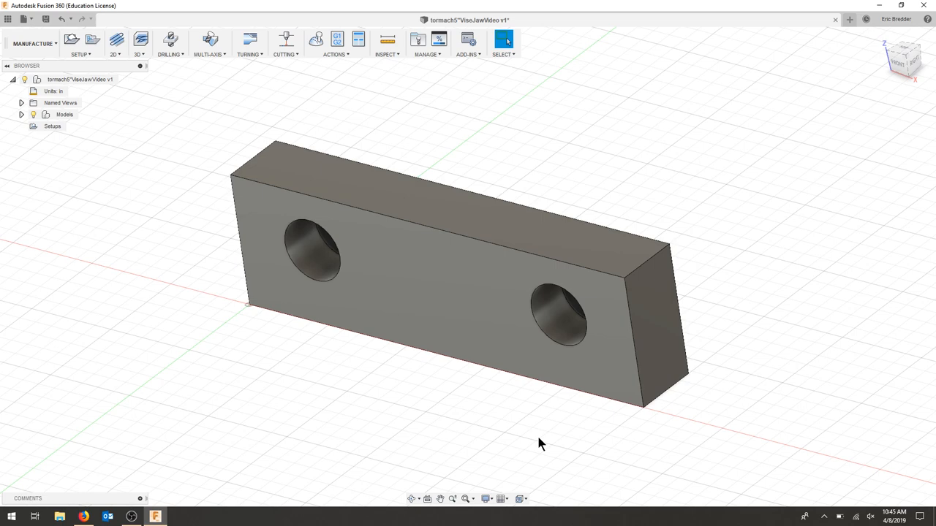
{"action": "left_click_drag", "start_coordinate": [541, 444], "coordinate": [533, 281]}
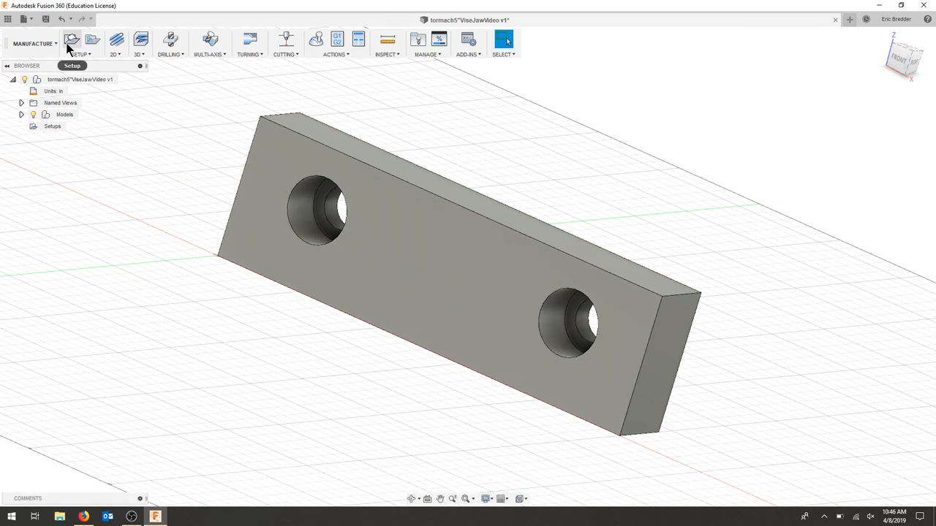
{"action": "left_click", "coordinate": [71, 40]}
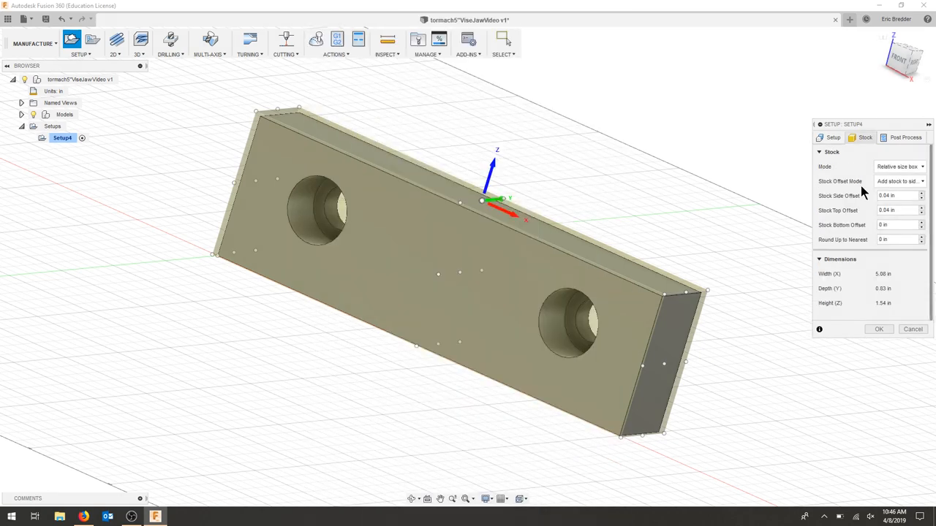
{"action": "left_click", "coordinate": [899, 167]}
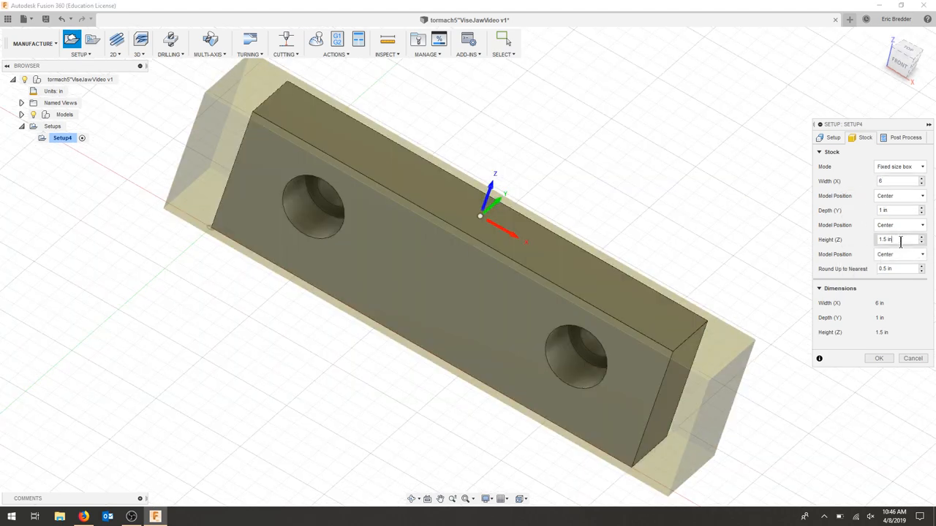
- Set the stock height to 1.8 in with a 0.1 in vertical model offset
{"action": "triple_click", "coordinate": [898, 239]}
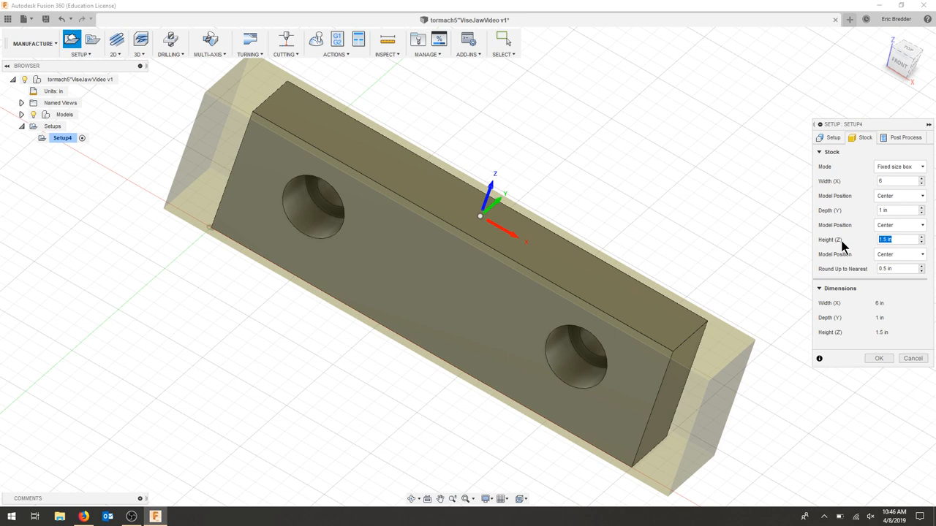
{"action": "type", "text": "1"}
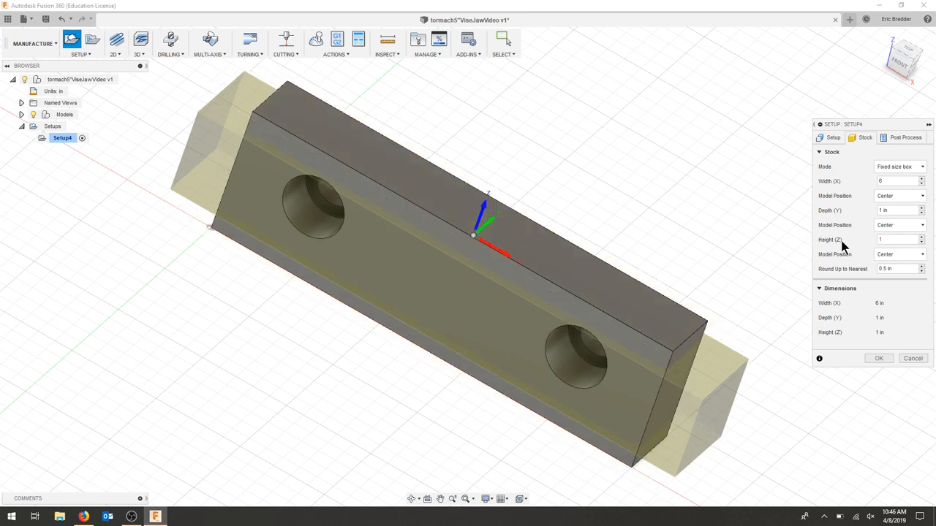
{"action": "type", "text": "1.8"}
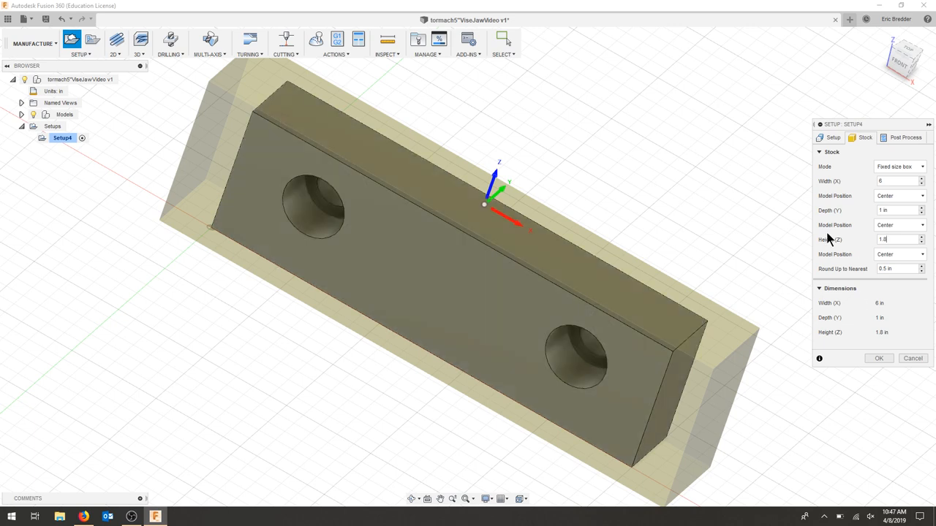
{"action": "left_click", "coordinate": [899, 253]}
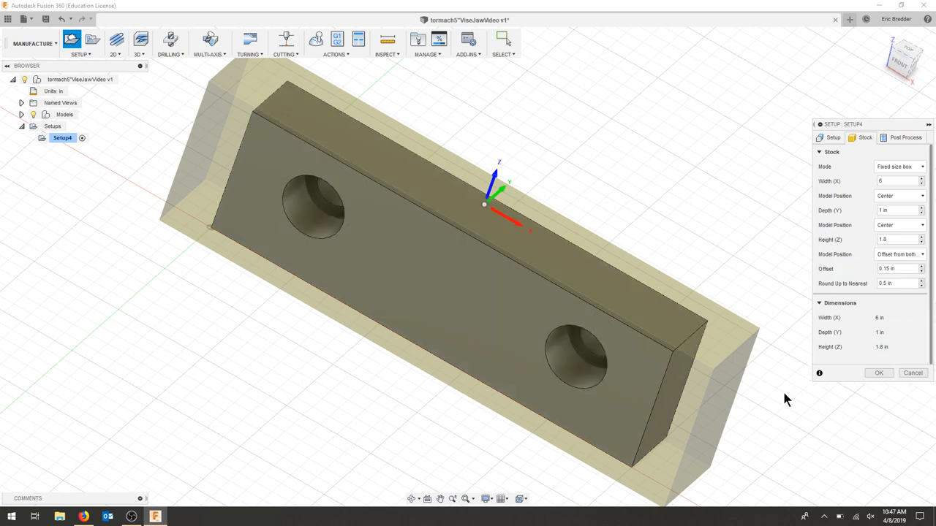
{"action": "triple_click", "coordinate": [895, 268]}
{"action": "type", "text": "1"}
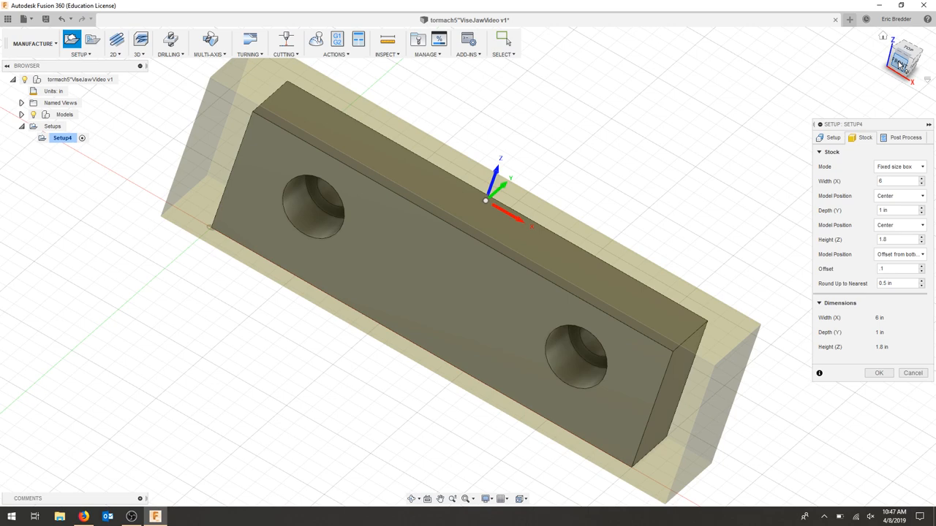
{"action": "left_click", "coordinate": [904, 58]}
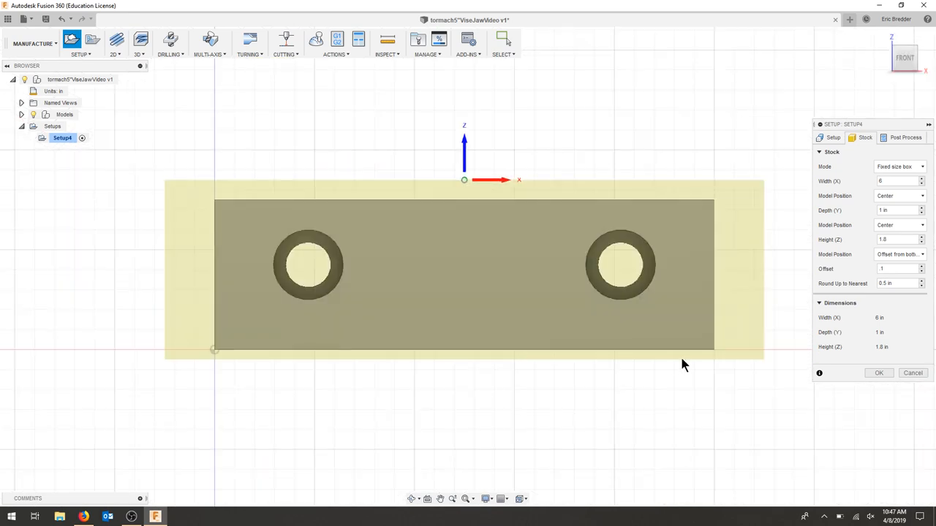
{"action": "mouse_move", "coordinate": [658, 363]}
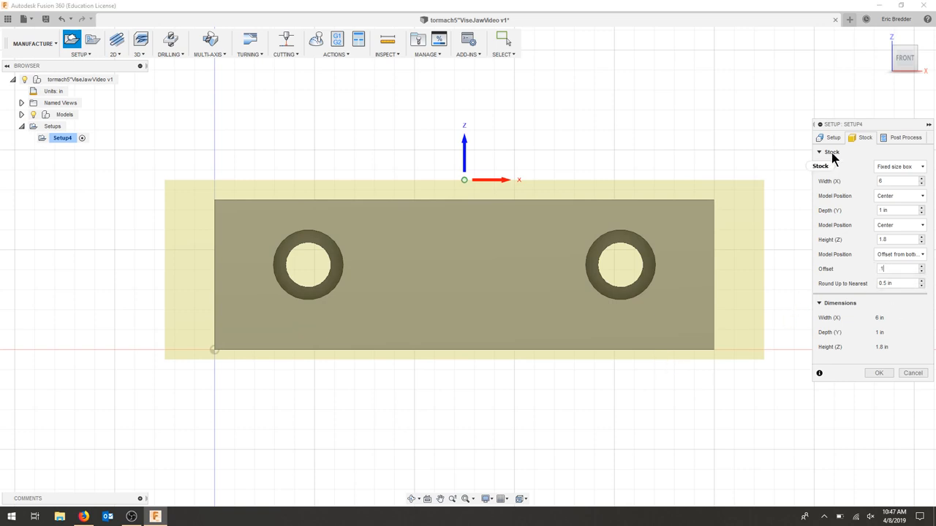
- Review the Setup and Post Process settings, then accept Setup4
{"action": "left_click", "coordinate": [833, 138]}
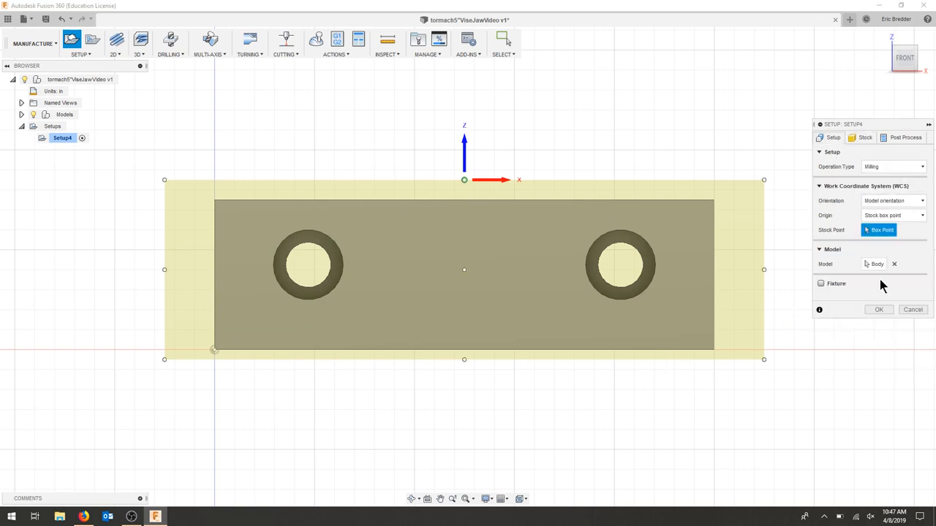
{"action": "left_click", "coordinate": [905, 137]}
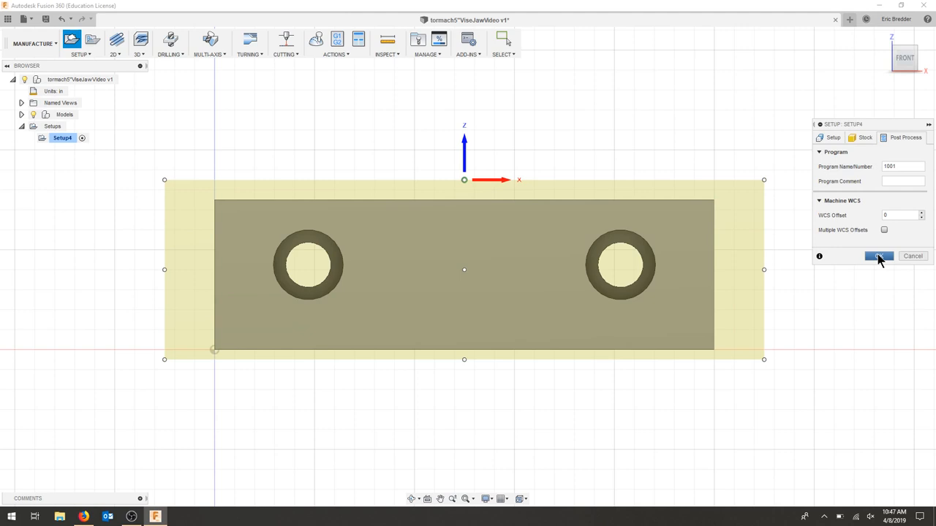
{"action": "left_click", "coordinate": [878, 256]}
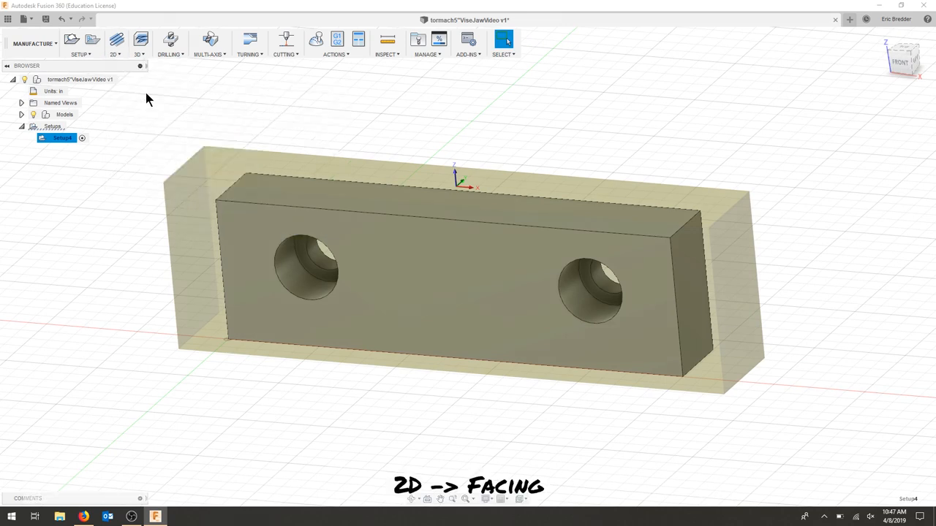
- Create a 2D facing operation using the #49 Ø3/4 in ShearHog face mill
{"action": "left_click", "coordinate": [113, 39]}
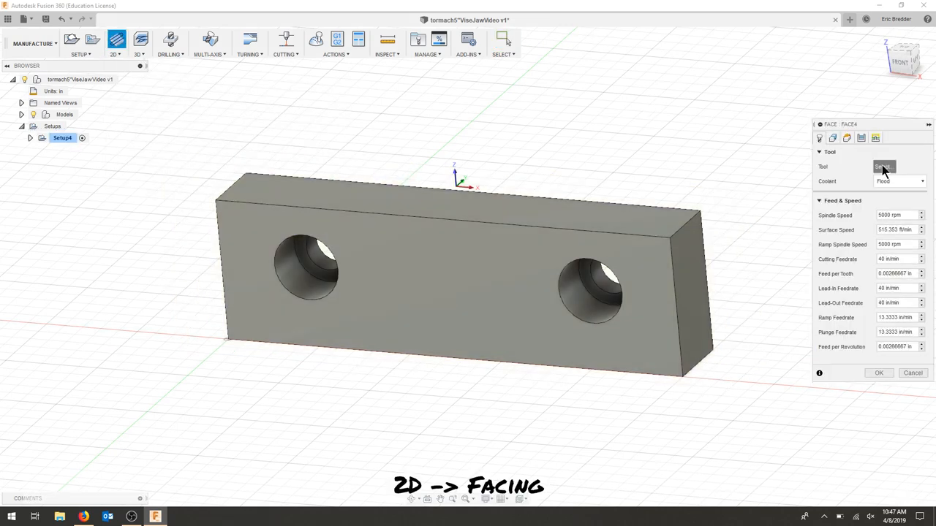
{"action": "left_click", "coordinate": [883, 166]}
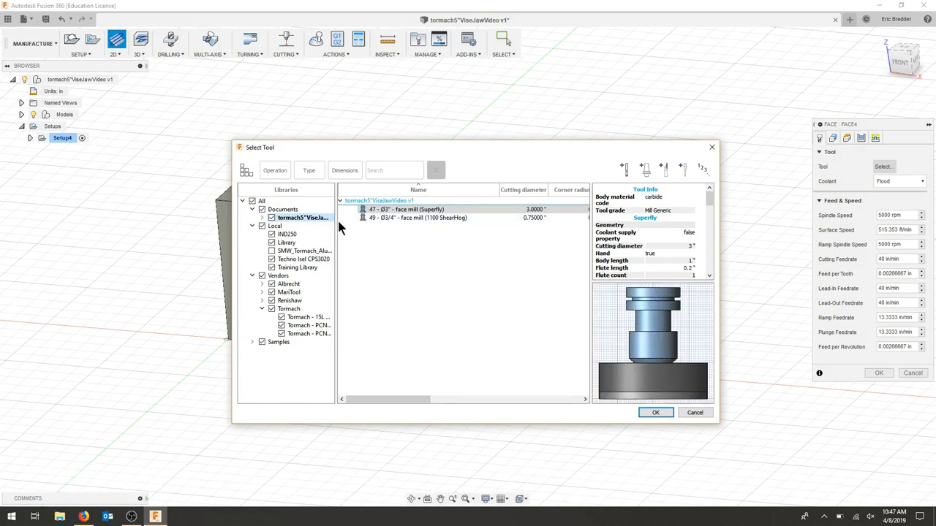
{"action": "left_click", "coordinate": [417, 218]}
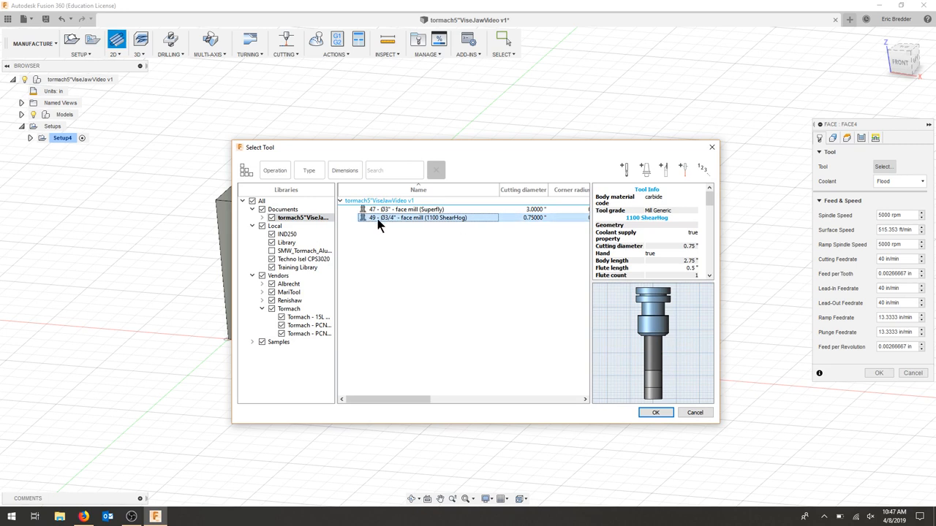
{"action": "left_click", "coordinate": [286, 233]}
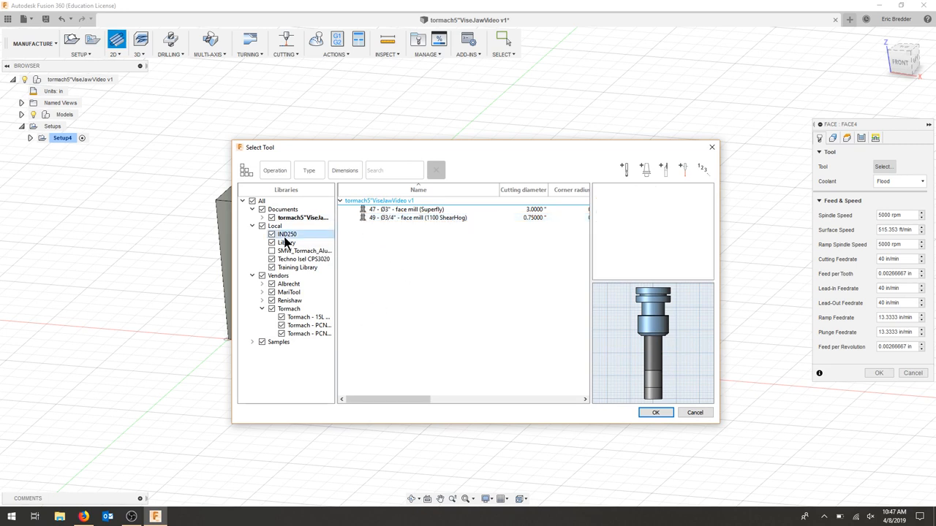
{"action": "left_click", "coordinate": [286, 234]}
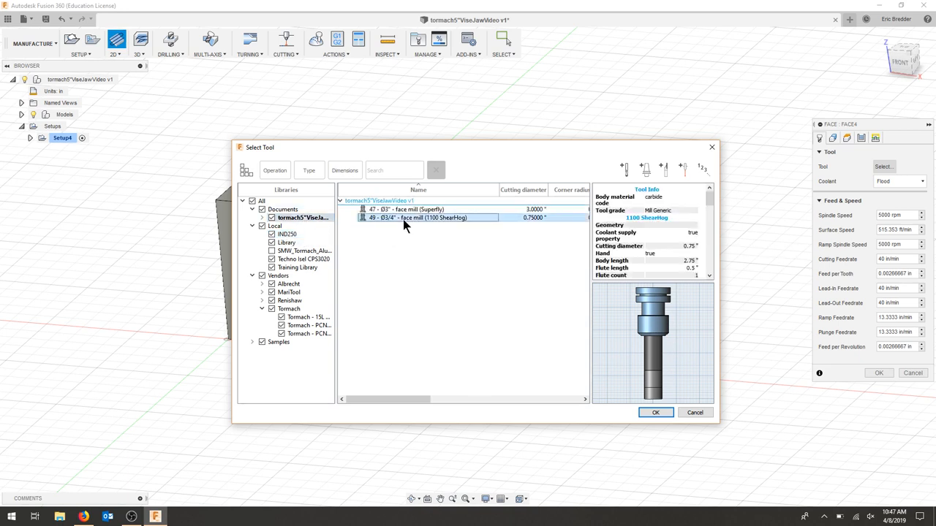
{"action": "left_click", "coordinate": [655, 412]}
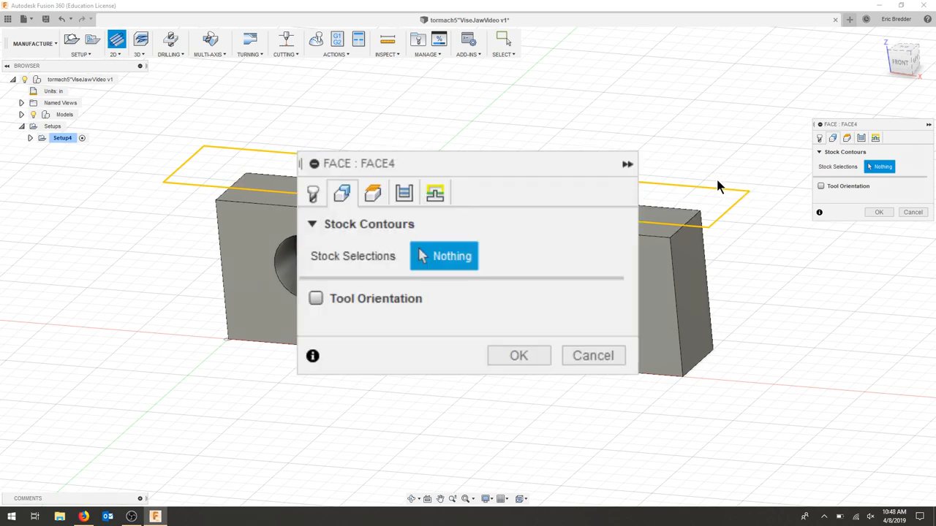
- Set the facing's bottom height from the model top with a 0.05 in offset
{"action": "left_click", "coordinate": [847, 138]}
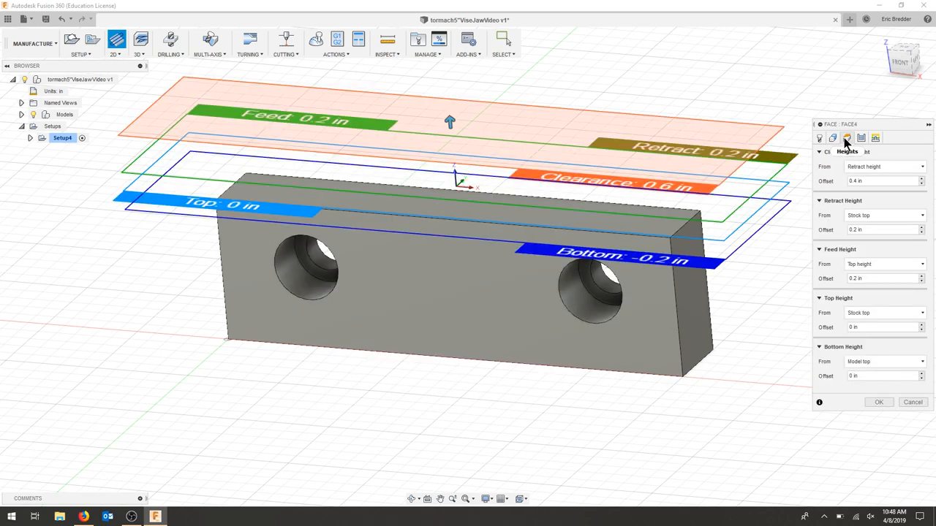
{"action": "left_click", "coordinate": [818, 138]}
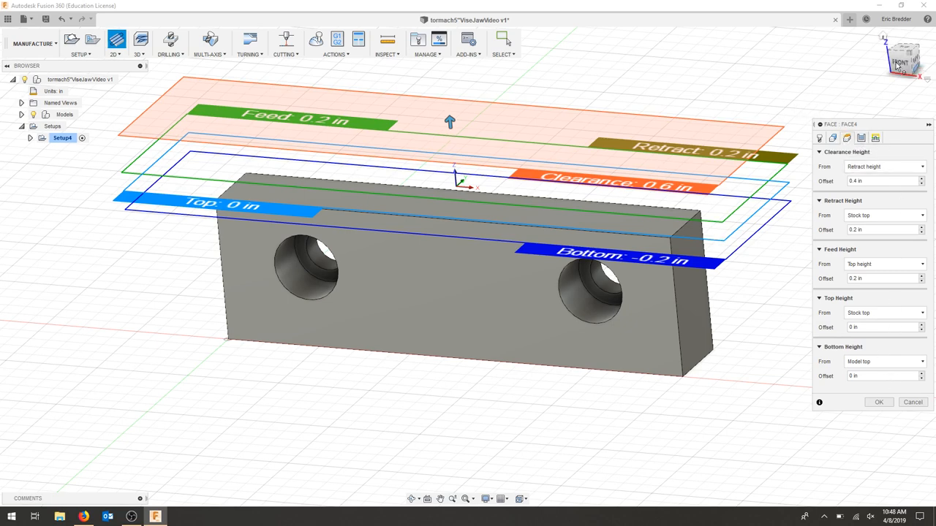
{"action": "left_click", "coordinate": [904, 59]}
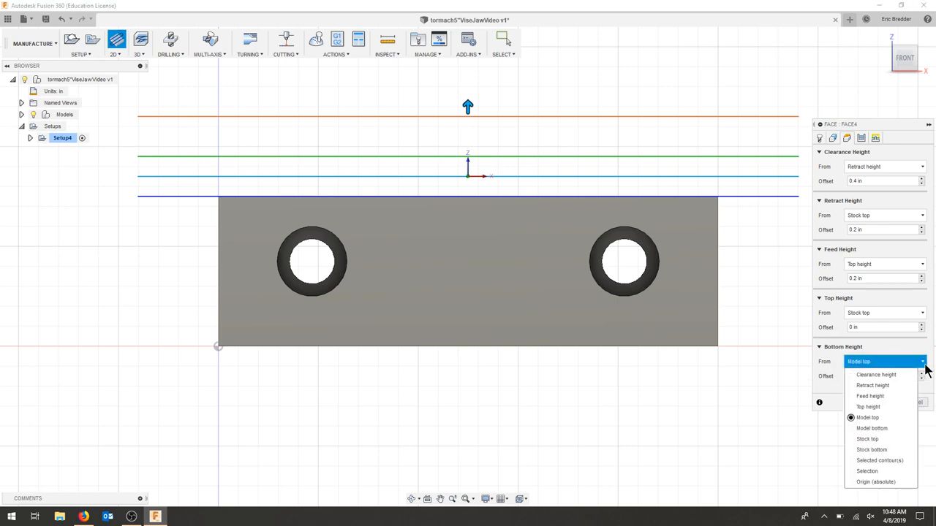
{"action": "left_click", "coordinate": [868, 418]}
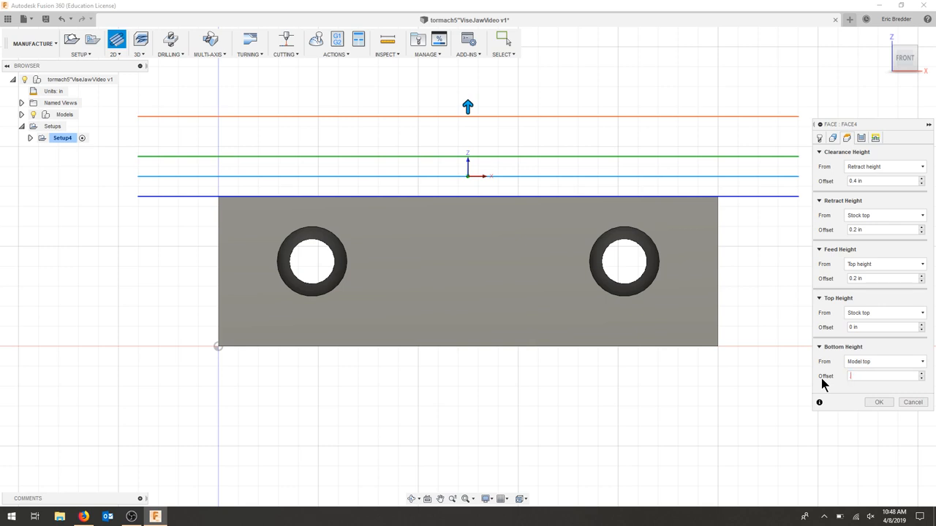
{"action": "type", "text": "05"}
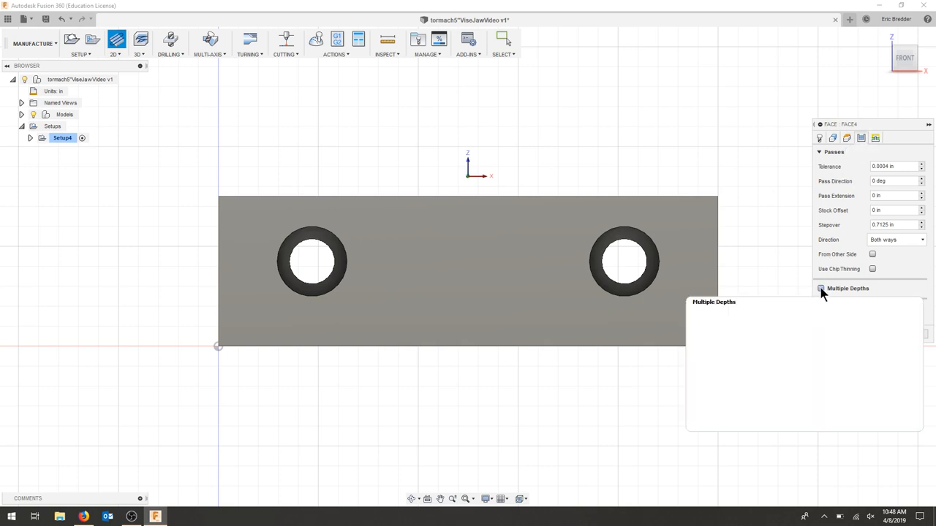
- Enable multiple depths at 0.1 in stepdown, climb direction and 0.25 in stock offset
{"action": "left_click", "coordinate": [820, 288]}
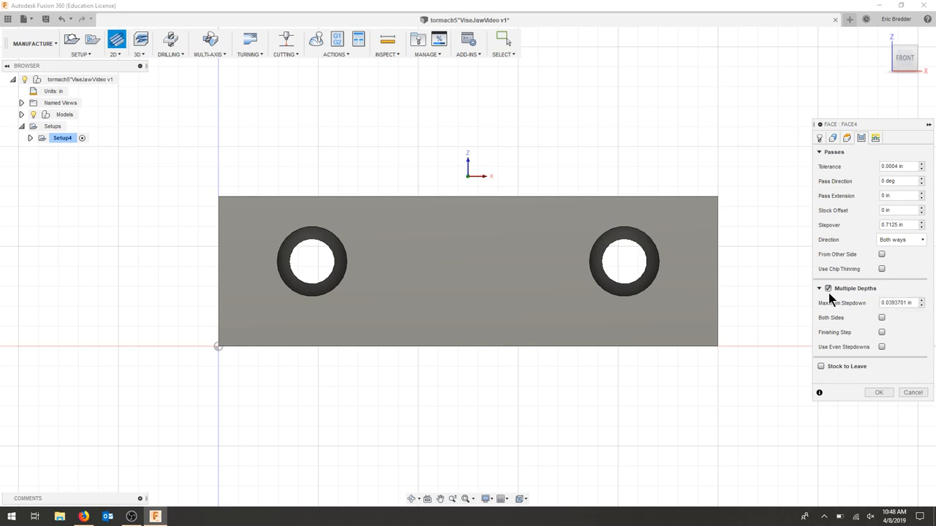
{"action": "triple_click", "coordinate": [893, 303]}
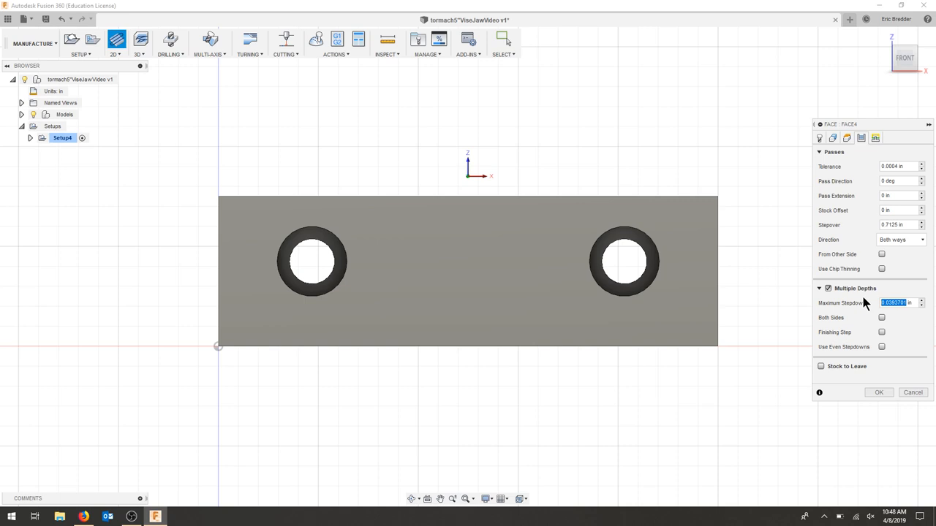
{"action": "type", "text": "1 in"}
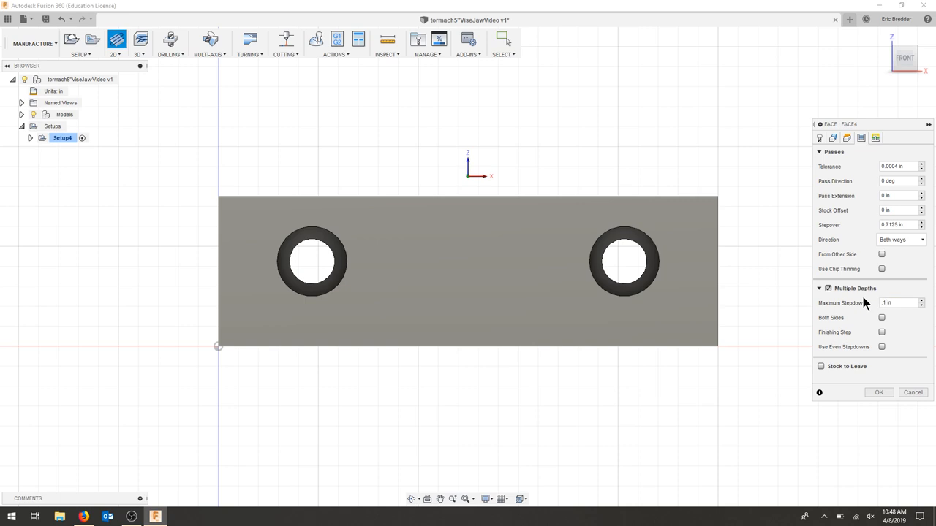
{"action": "mouse_move", "coordinate": [858, 321]}
{"action": "type", "text": ".1"}
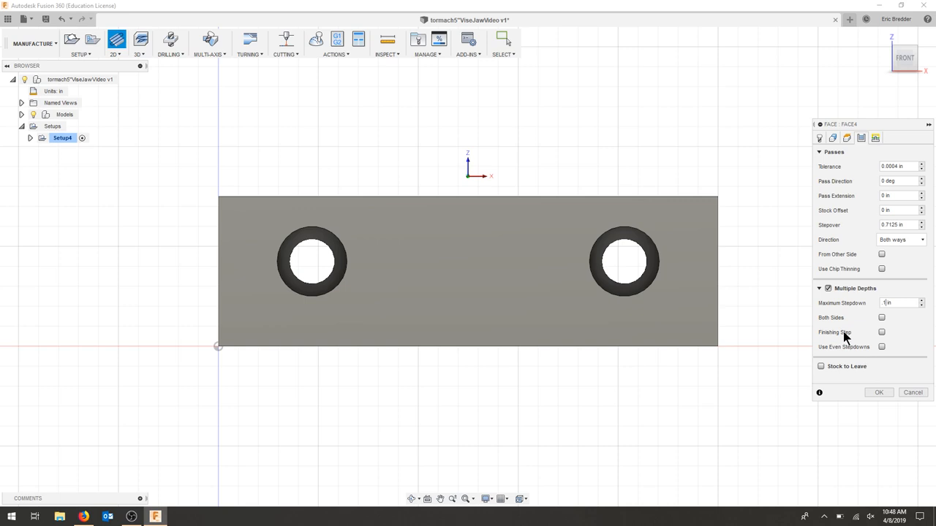
{"action": "mouse_move", "coordinate": [865, 247]}
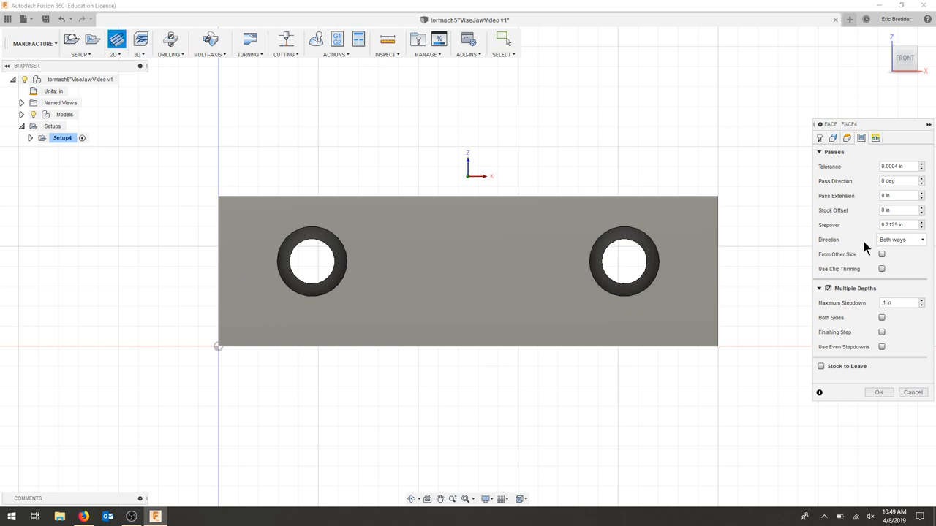
{"action": "left_click", "coordinate": [900, 239]}
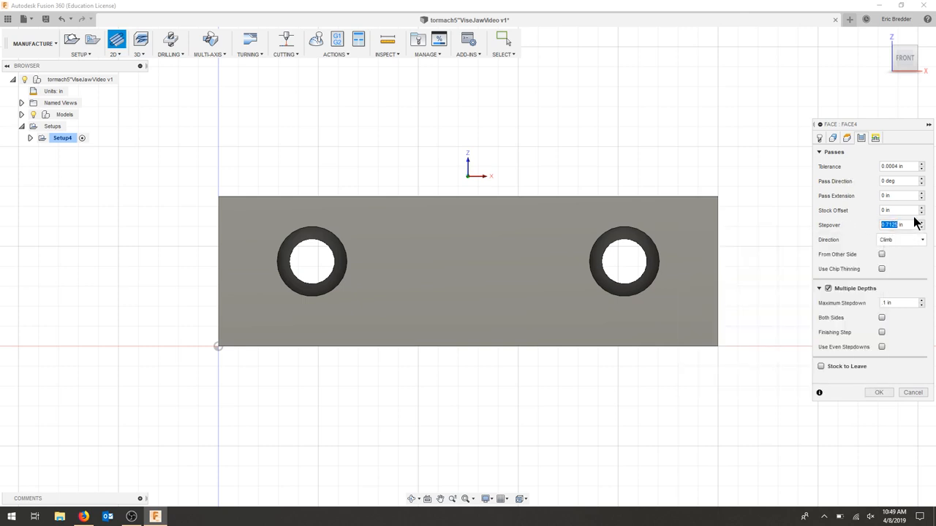
{"action": "left_click", "coordinate": [899, 210]}
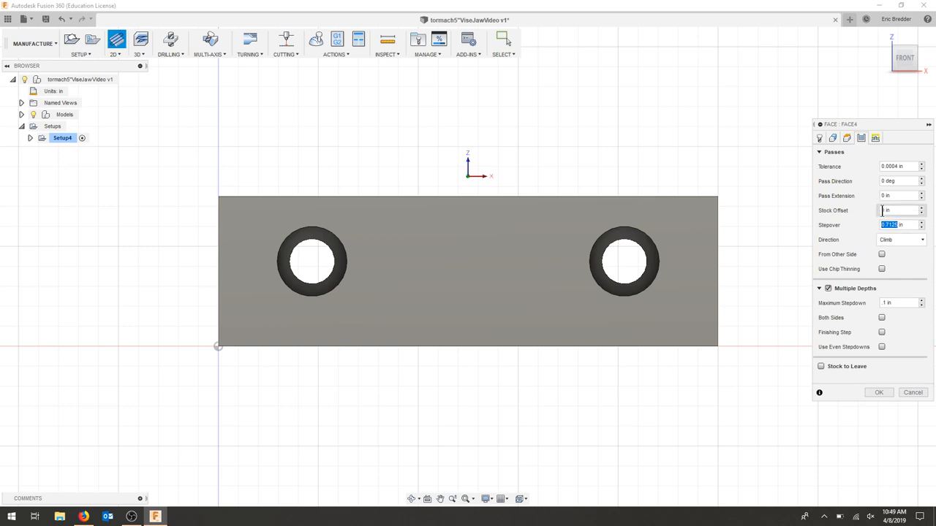
{"action": "mouse_move", "coordinate": [899, 195]}
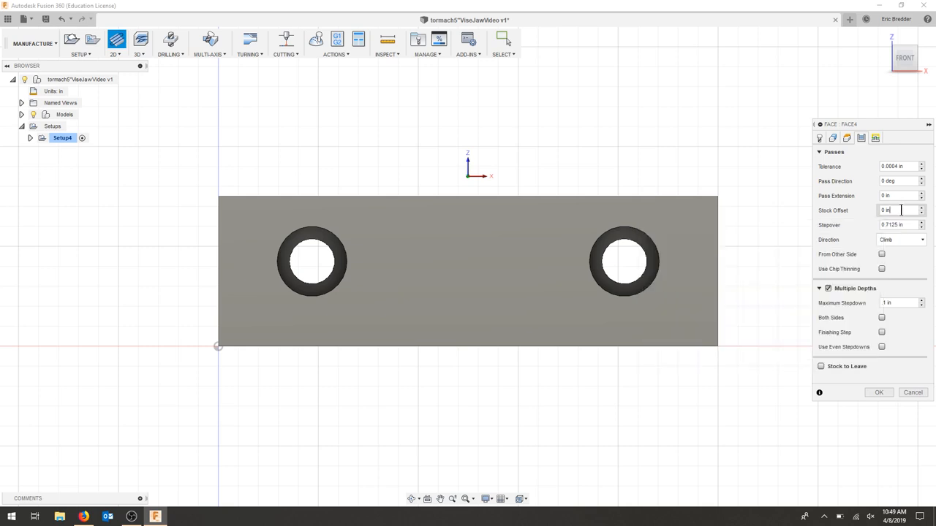
{"action": "triple_click", "coordinate": [899, 210]}
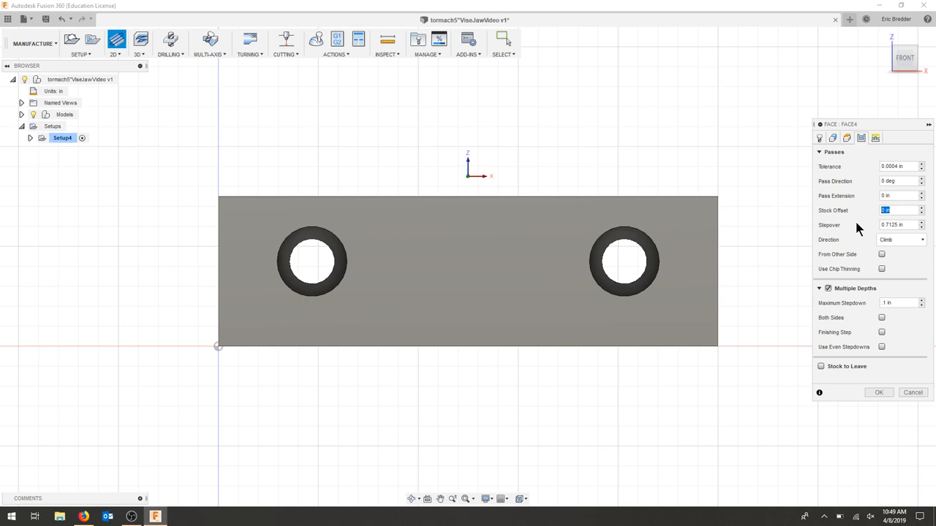
{"action": "type", "text": "25"}
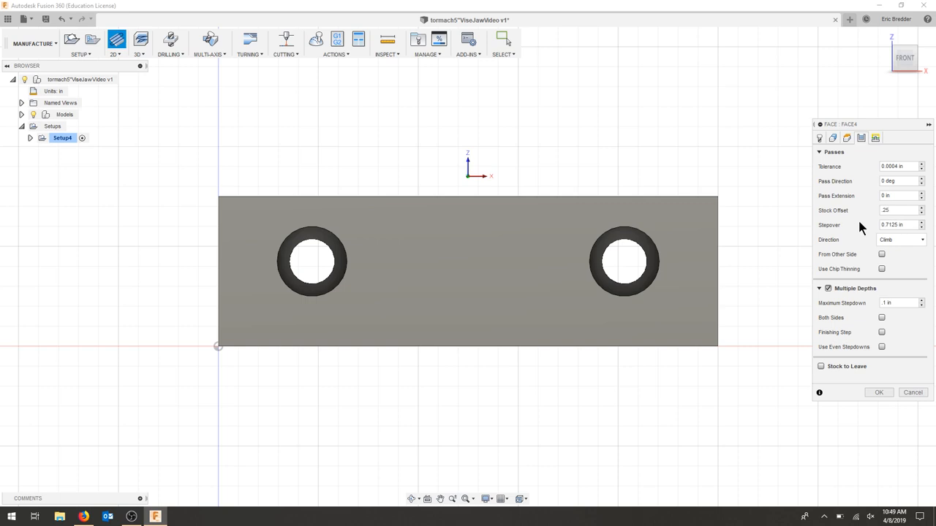
{"action": "mouse_move", "coordinate": [855, 212]}
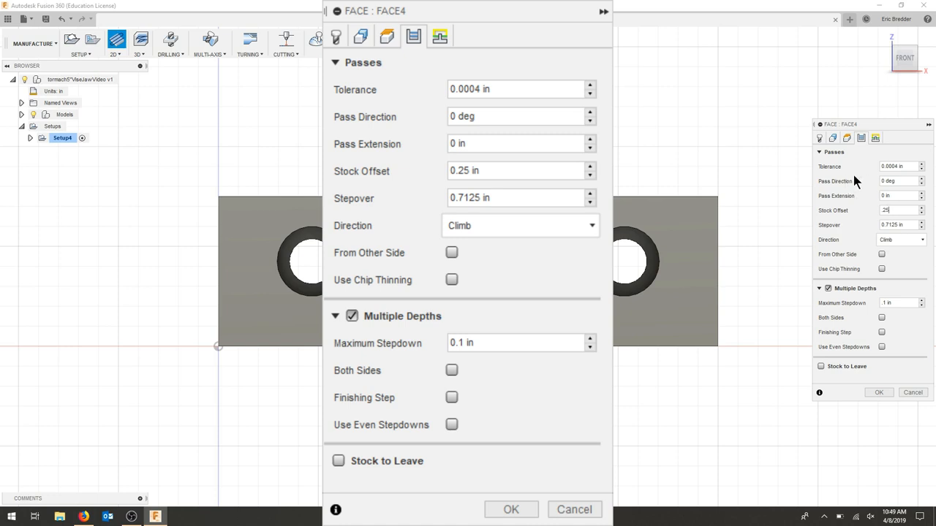
{"action": "left_click", "coordinate": [875, 138]}
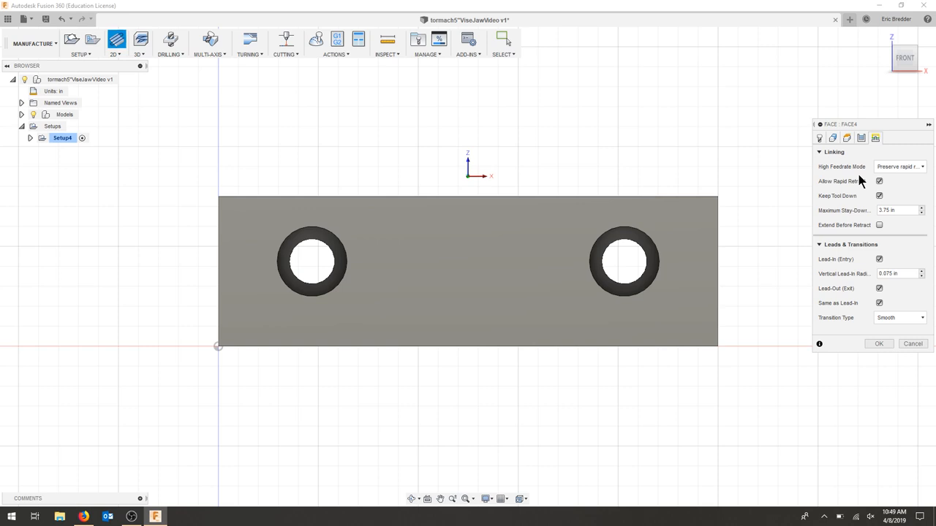
{"action": "mouse_move", "coordinate": [881, 190]}
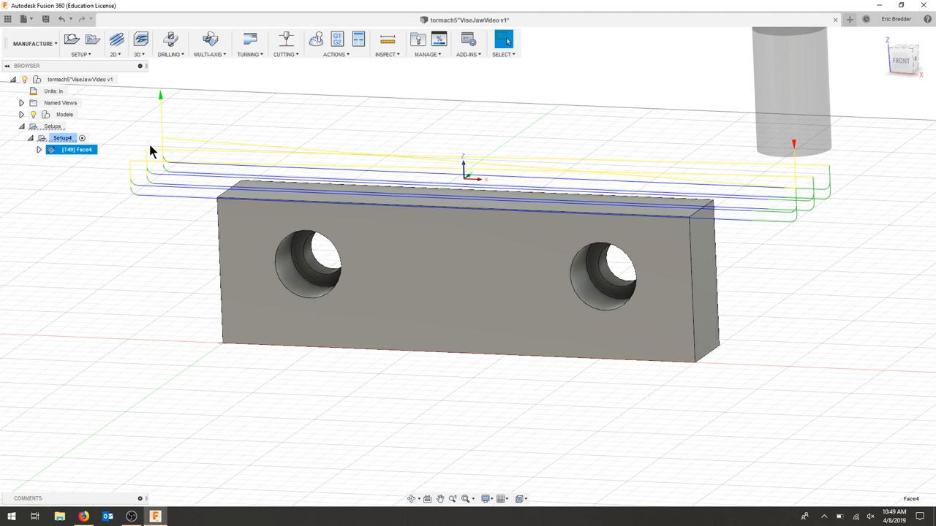
{"action": "mouse_move", "coordinate": [749, 260]}
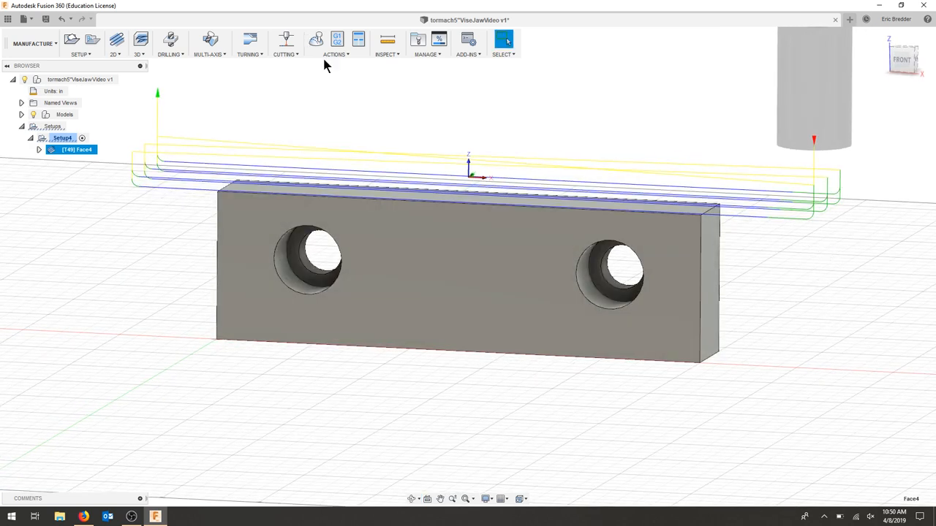
- Simulate Face4 on Wall Paint stock coloured by material and play it
{"action": "left_click", "coordinate": [316, 39]}
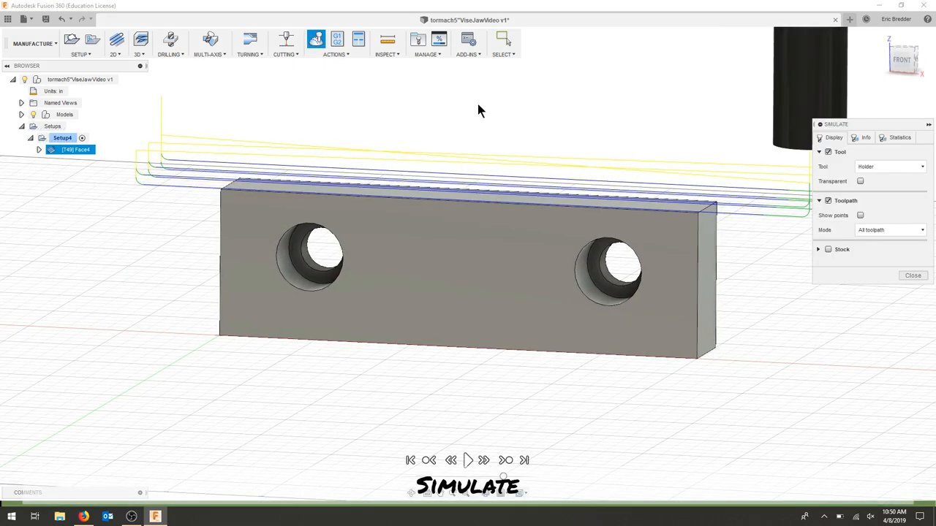
{"action": "left_click", "coordinate": [841, 250]}
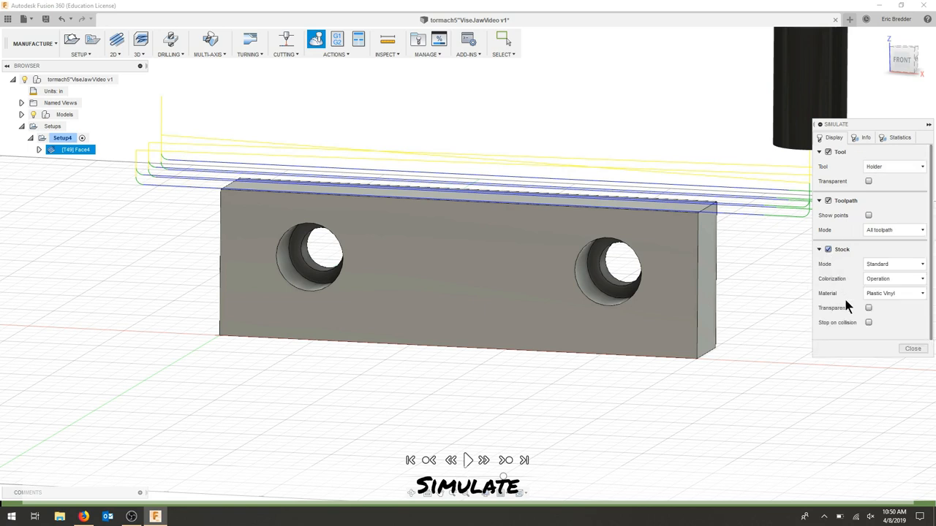
{"action": "left_click", "coordinate": [892, 293]}
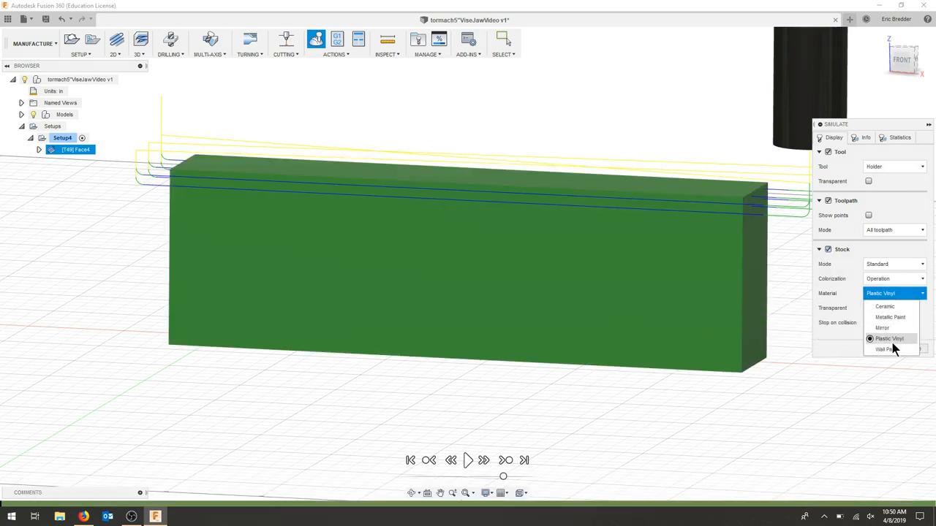
{"action": "left_click", "coordinate": [892, 279]}
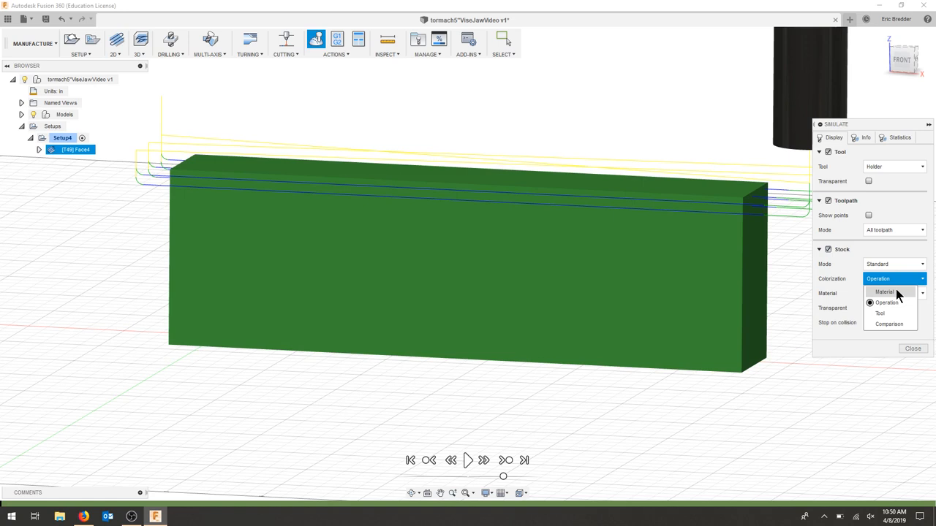
{"action": "left_click", "coordinate": [884, 292]}
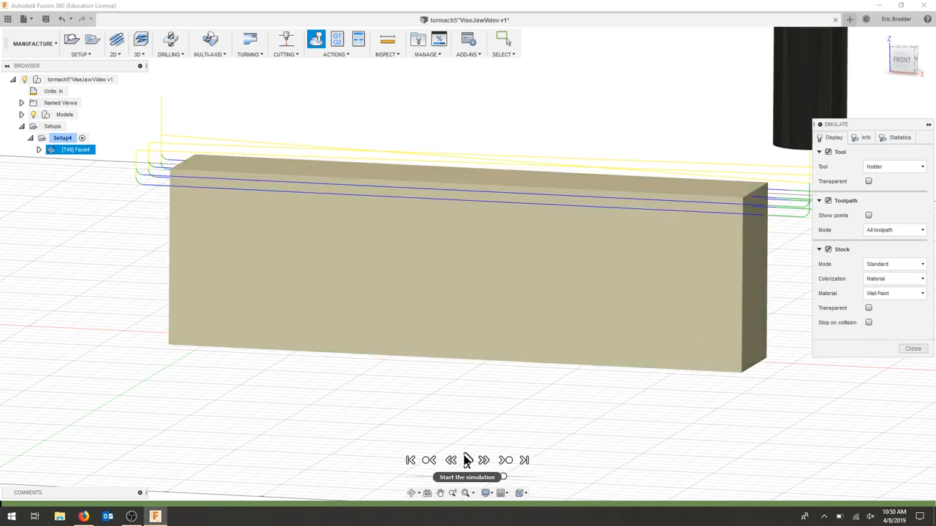
{"action": "left_click", "coordinate": [467, 460]}
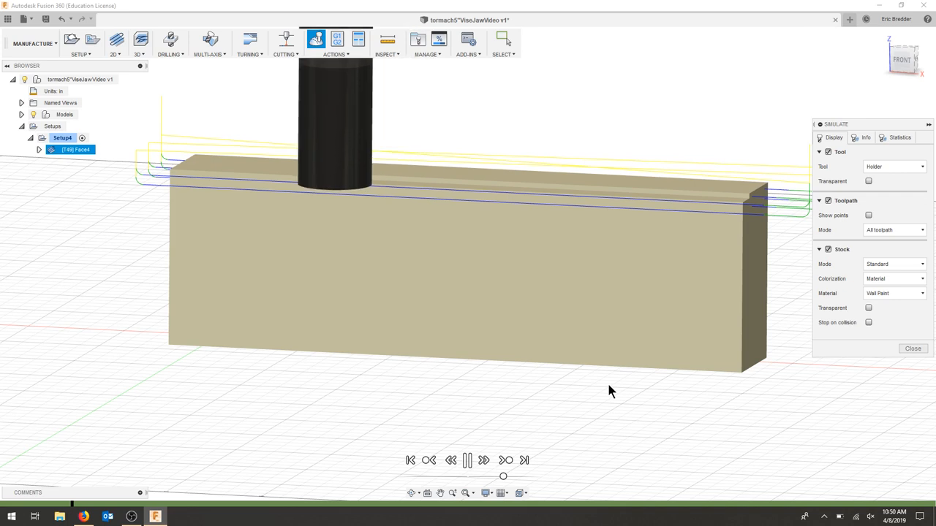
{"action": "left_click", "coordinate": [467, 459]}
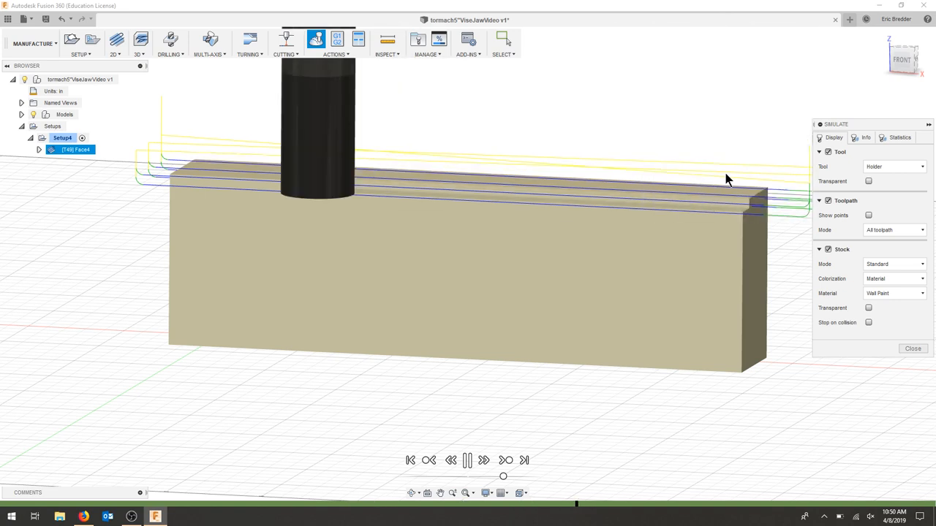
{"action": "left_click", "coordinate": [912, 349]}
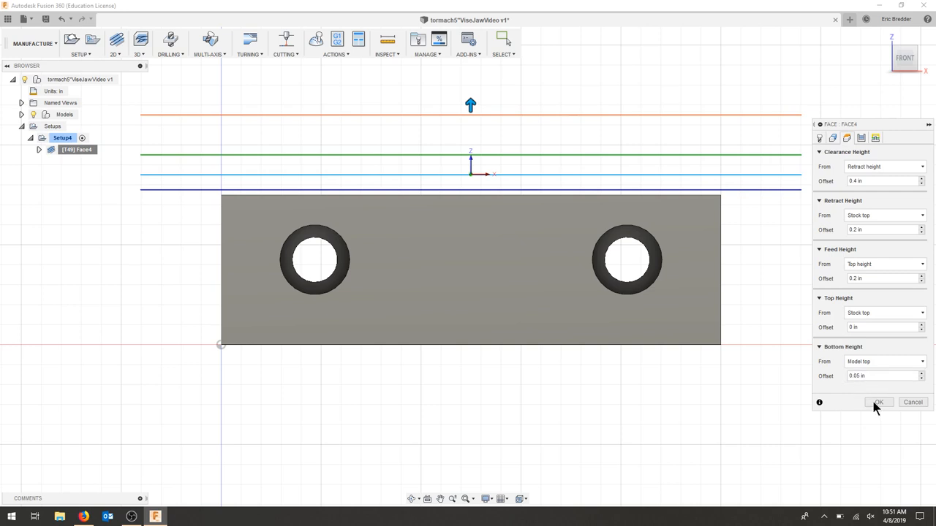
- Accept Face4 with its bottom height 0.05 in above the model top
{"action": "left_click", "coordinate": [878, 402]}
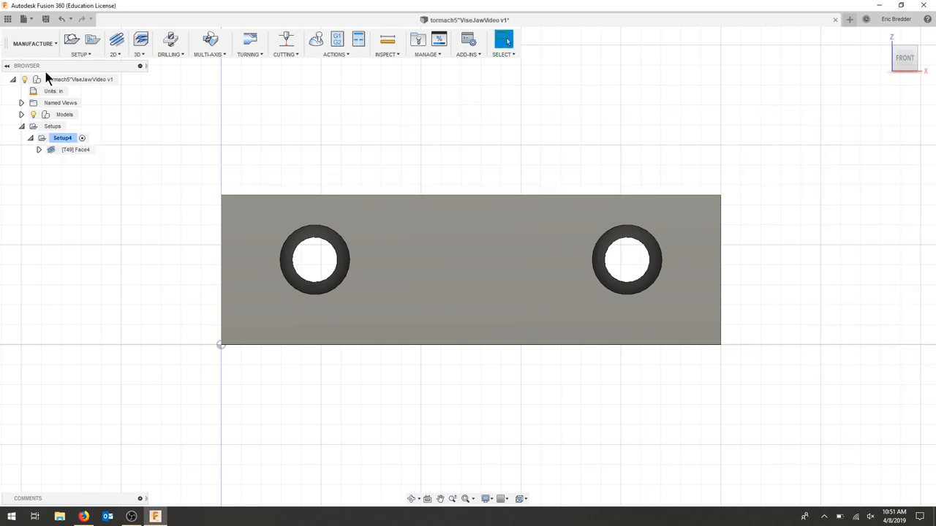
- Create facing operation Face5 with the #47 Ø3 in Superfly face mill
{"action": "left_click", "coordinate": [113, 42]}
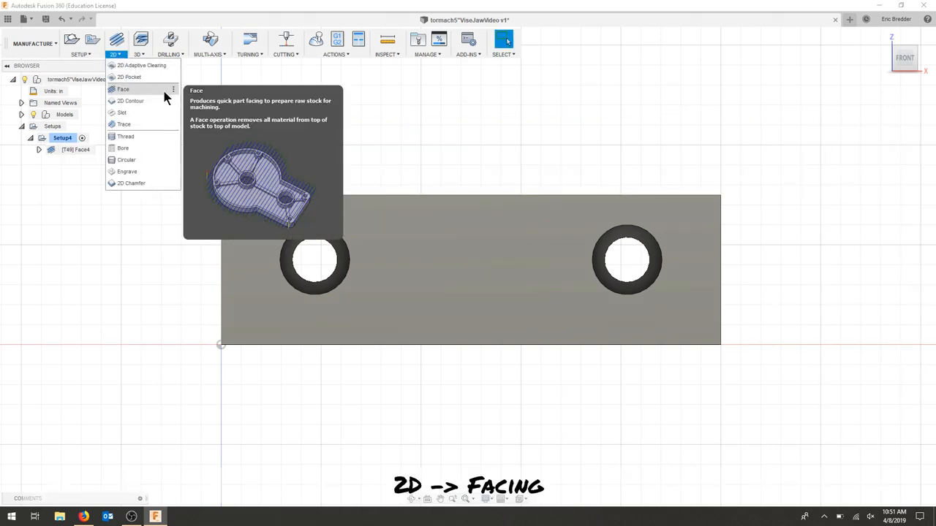
{"action": "left_click", "coordinate": [123, 89]}
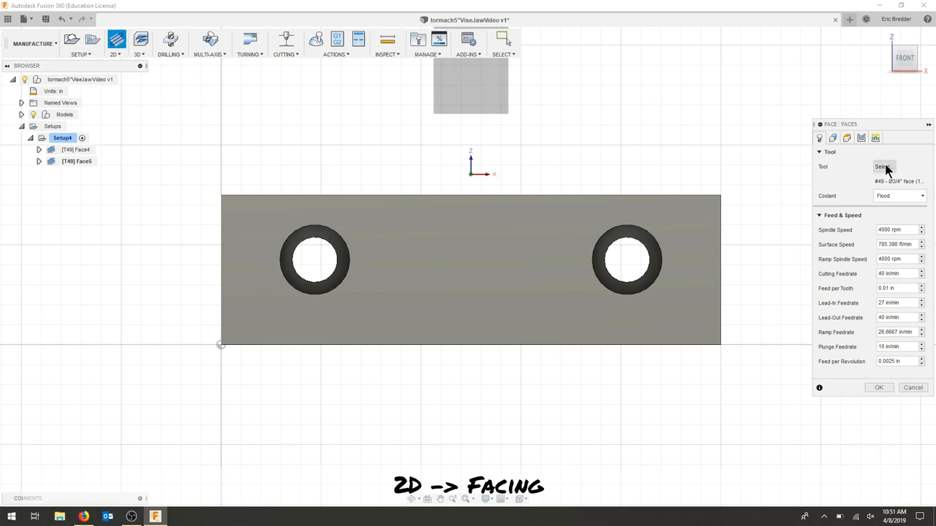
{"action": "left_click", "coordinate": [883, 167]}
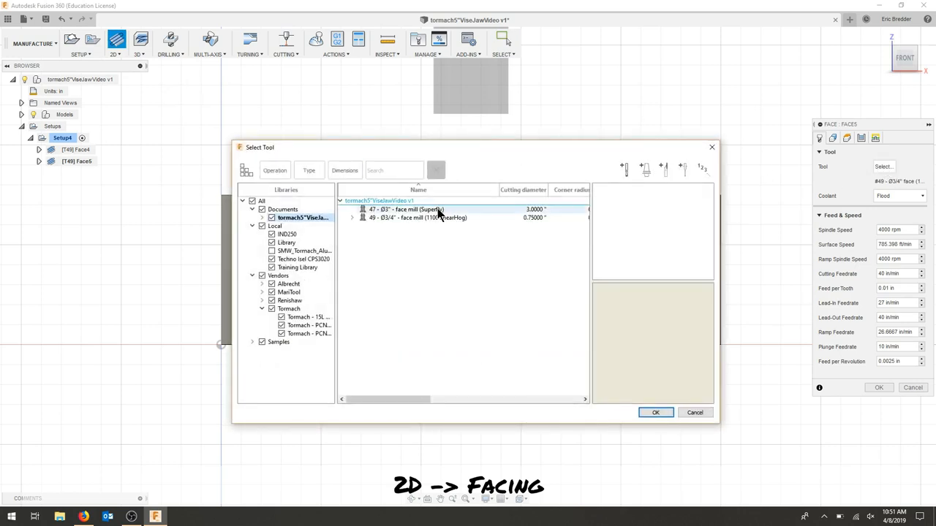
{"action": "left_click", "coordinate": [404, 210]}
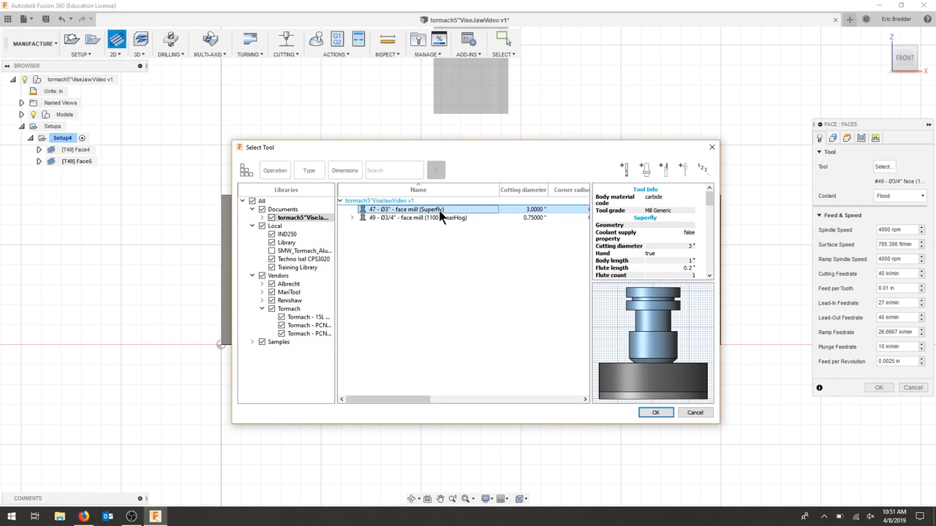
{"action": "left_click", "coordinate": [655, 412]}
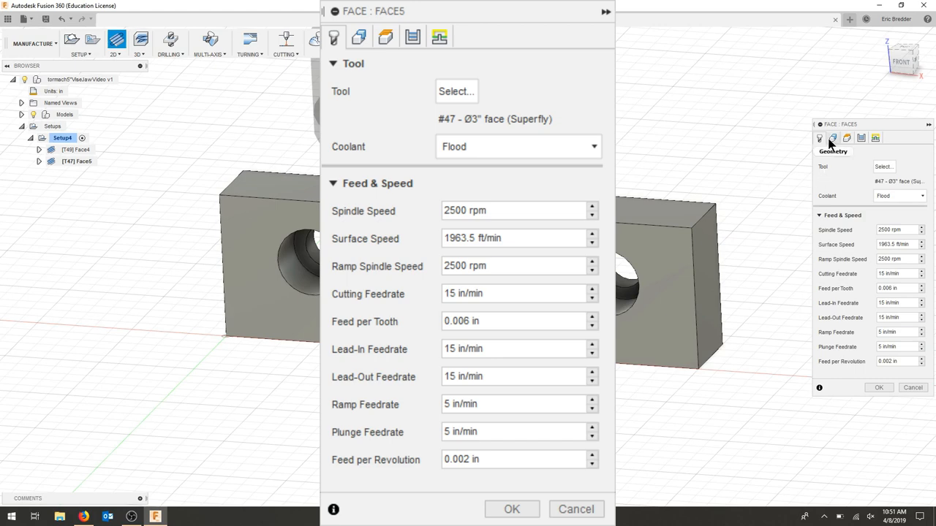
{"action": "left_click", "coordinate": [834, 137]}
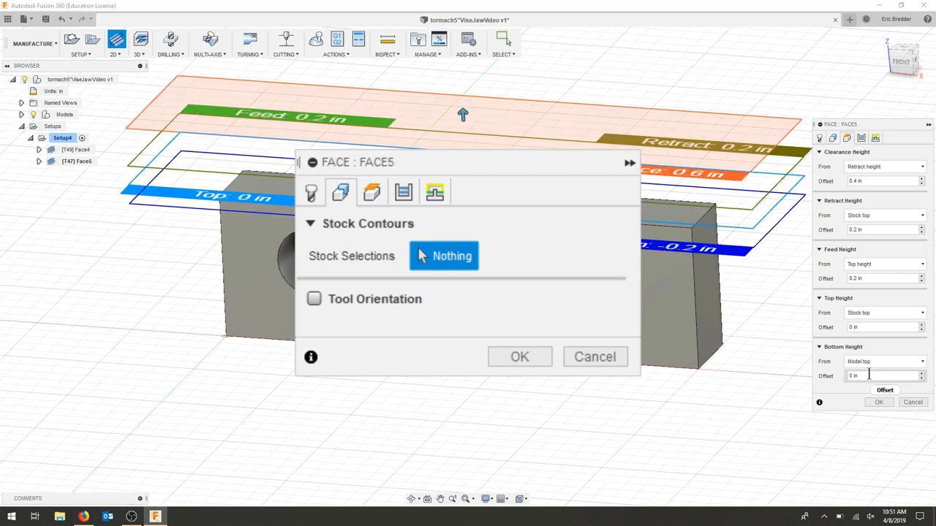
- Set Face5's top height from the model top at 0.05 in, bottom at model top
{"action": "left_click", "coordinate": [519, 357]}
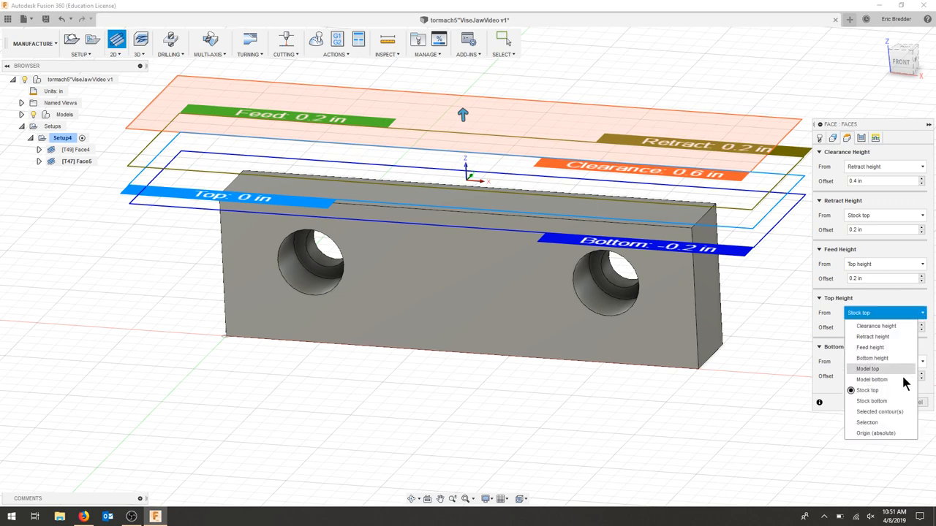
{"action": "left_click", "coordinate": [867, 368]}
{"action": "type", "text": ".05"}
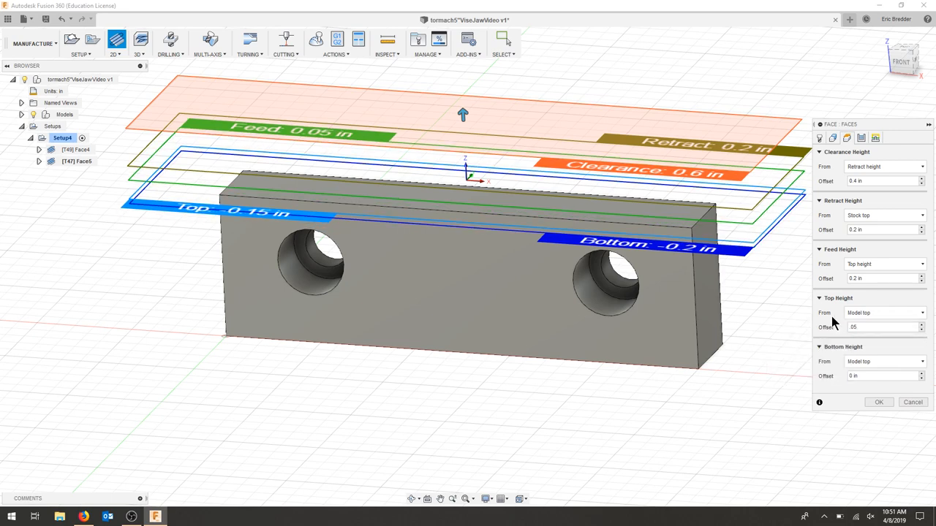
{"action": "mouse_move", "coordinate": [861, 305]}
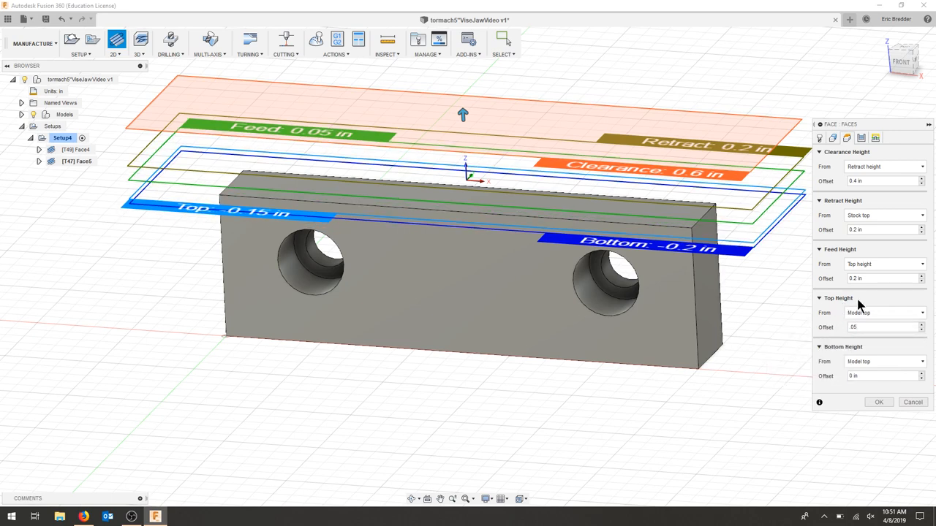
{"action": "left_click", "coordinate": [877, 327]}
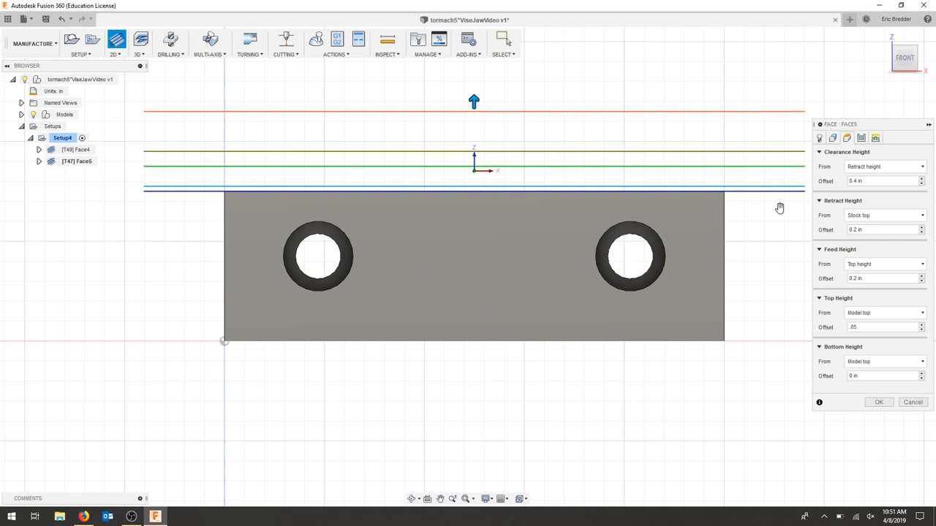
{"action": "mouse_move", "coordinate": [749, 190]}
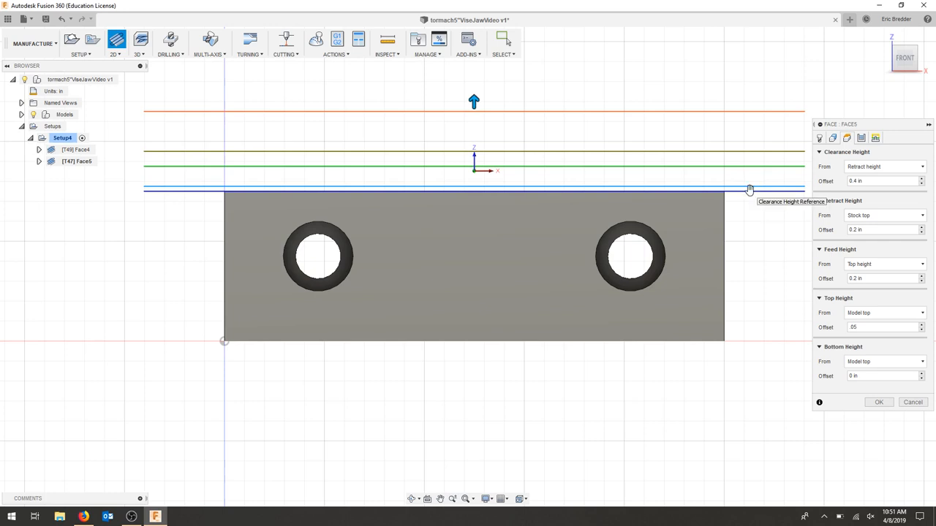
{"action": "mouse_move", "coordinate": [673, 197]}
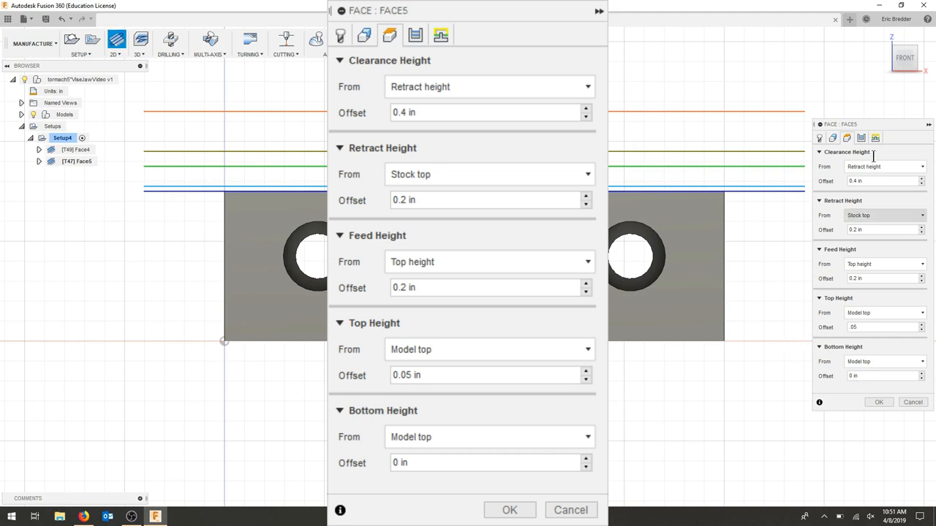
{"action": "left_click", "coordinate": [861, 138]}
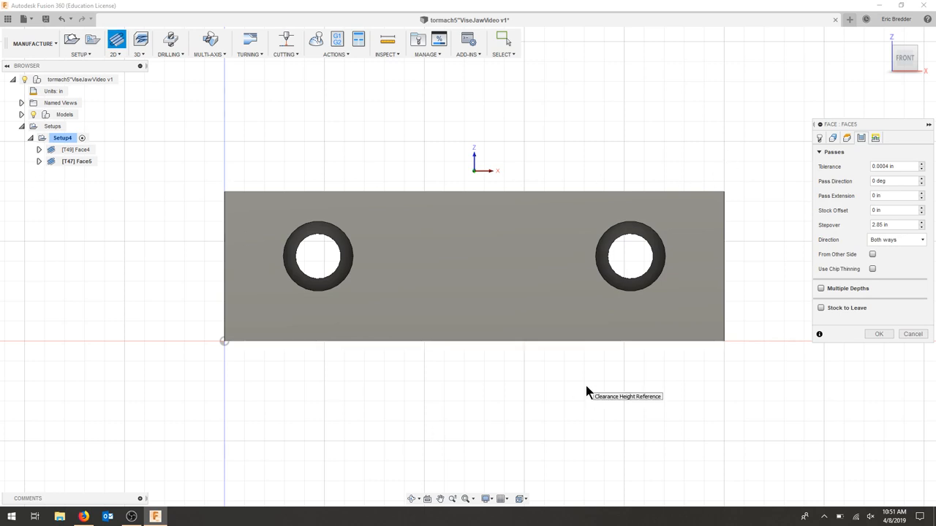
{"action": "mouse_move", "coordinate": [768, 265]}
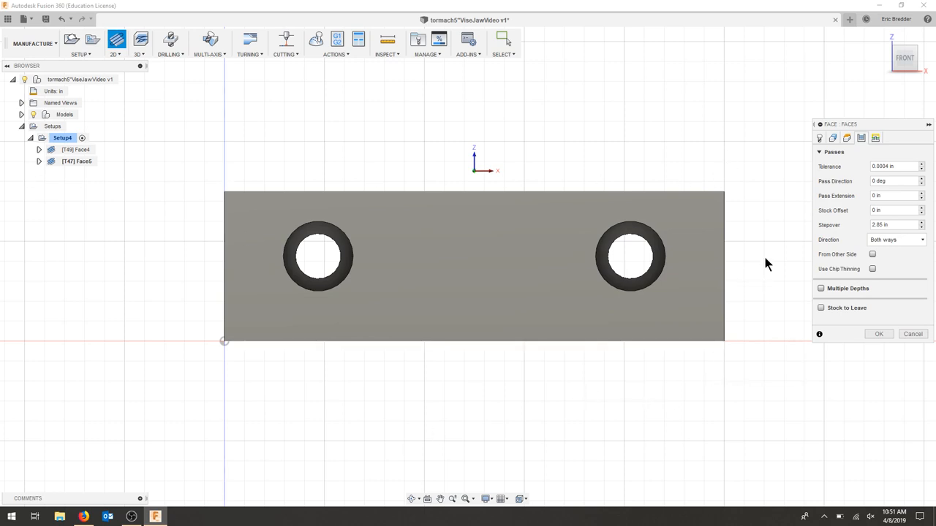
- Change Face5's pass extension from 0 in to 1.75 in
{"action": "left_click", "coordinate": [892, 224]}
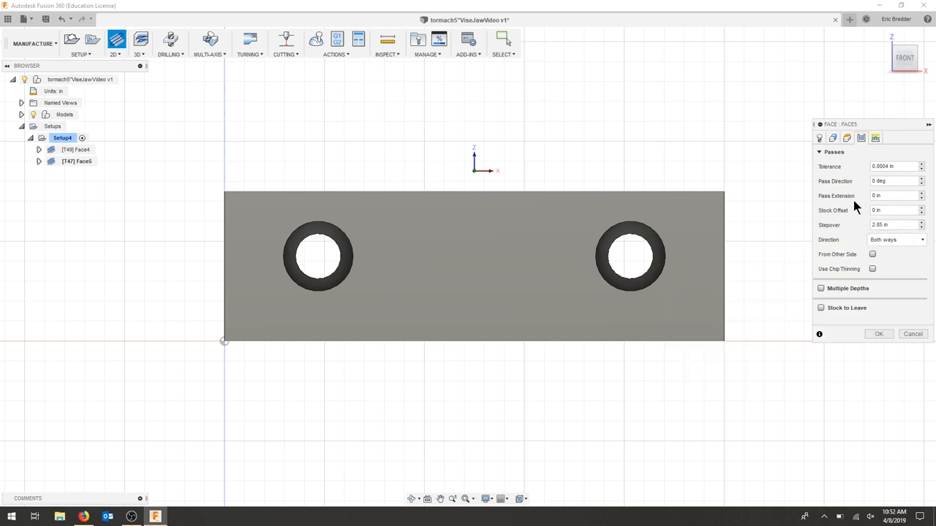
{"action": "left_click", "coordinate": [893, 196]}
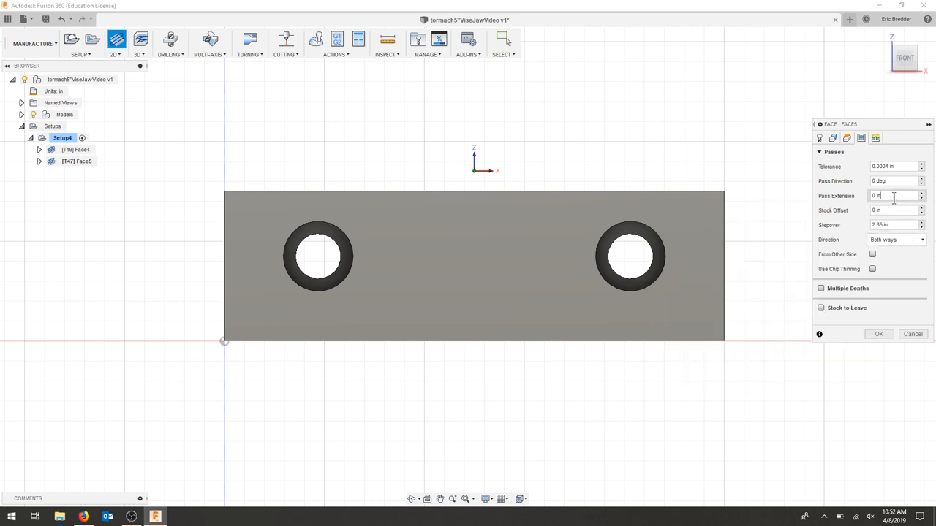
{"action": "triple_click", "coordinate": [893, 196]}
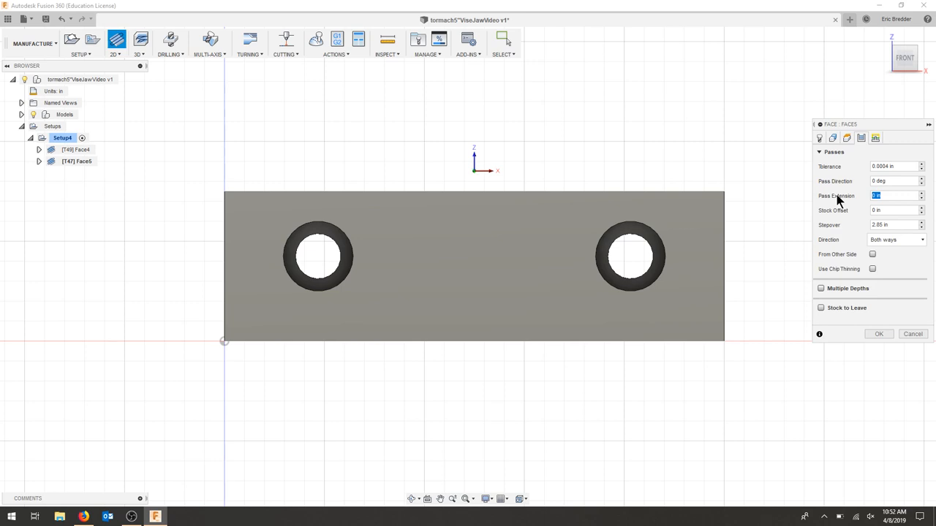
{"action": "type", "text": "1.75"}
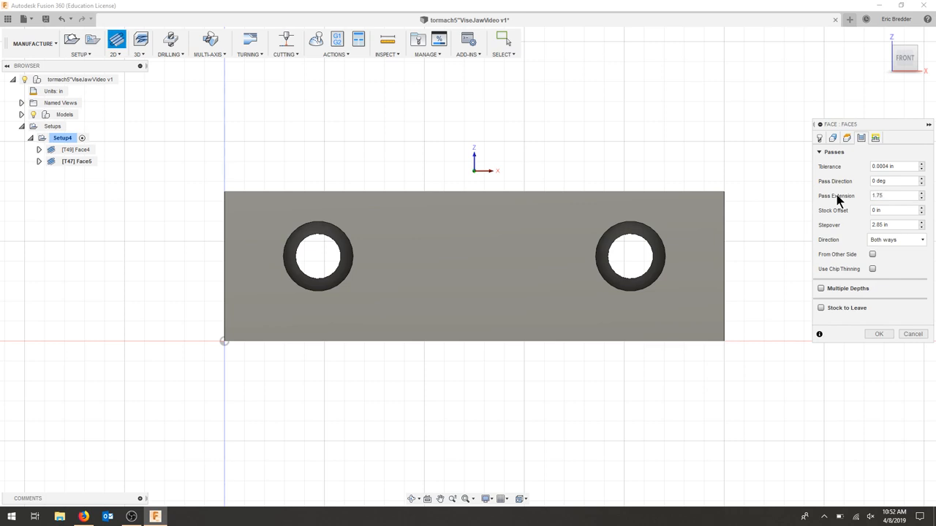
{"action": "mouse_move", "coordinate": [870, 234]}
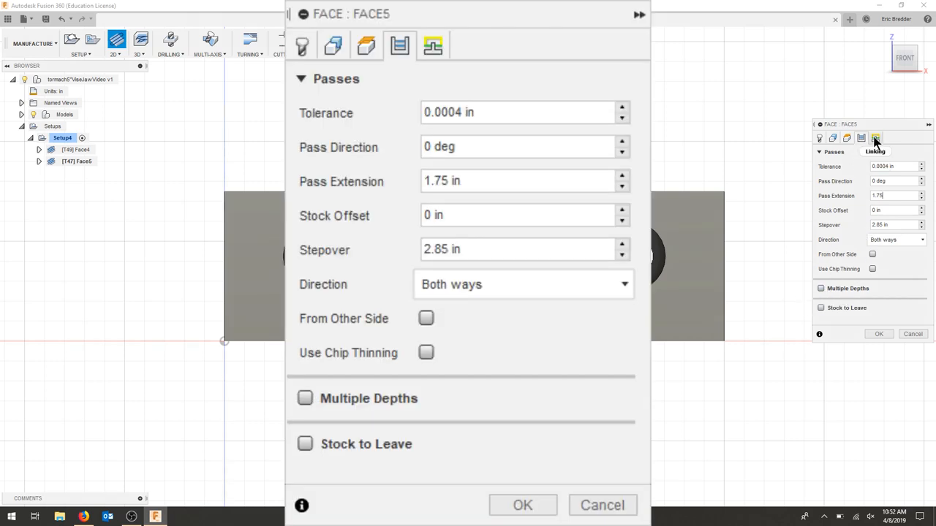
- Show Face5's linking settings: rapid retract, keep tool down and smooth lead-in/out transitions
{"action": "left_click", "coordinate": [875, 137]}
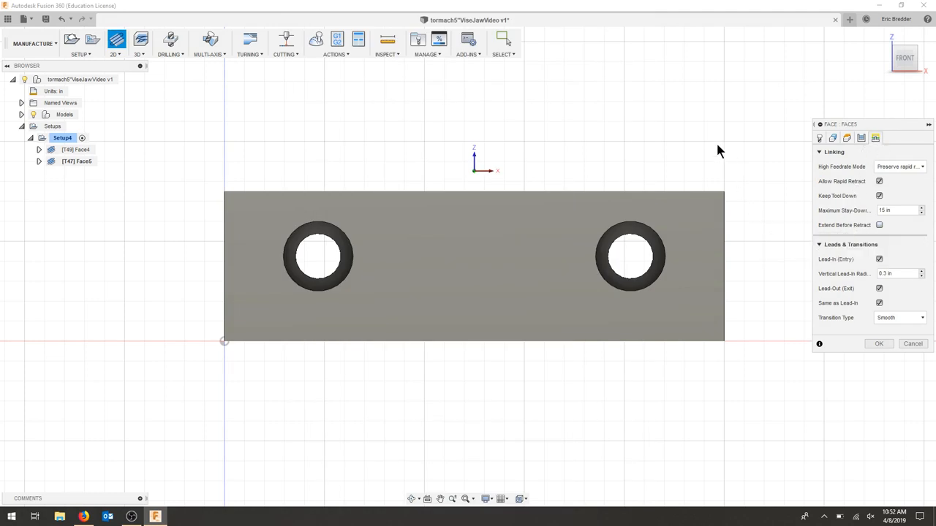
{"action": "mouse_move", "coordinate": [879, 225]}
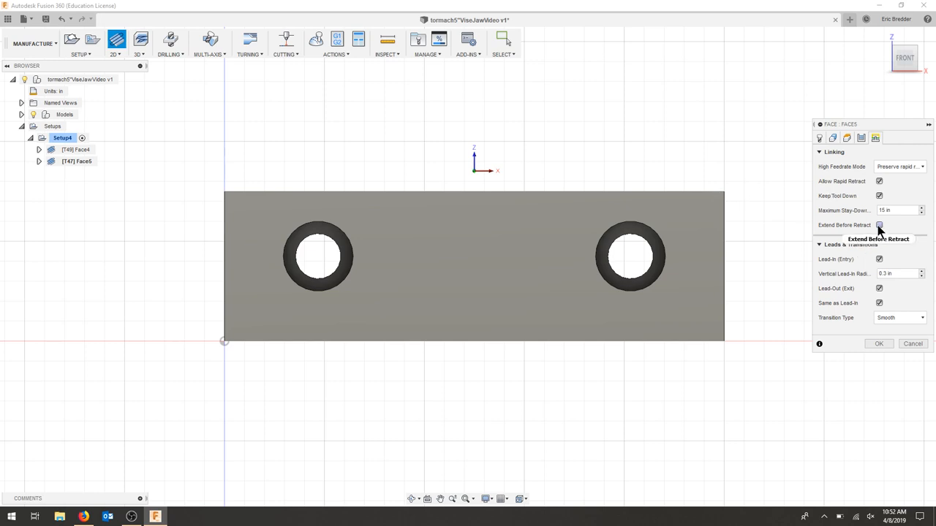
{"action": "mouse_move", "coordinate": [880, 226]}
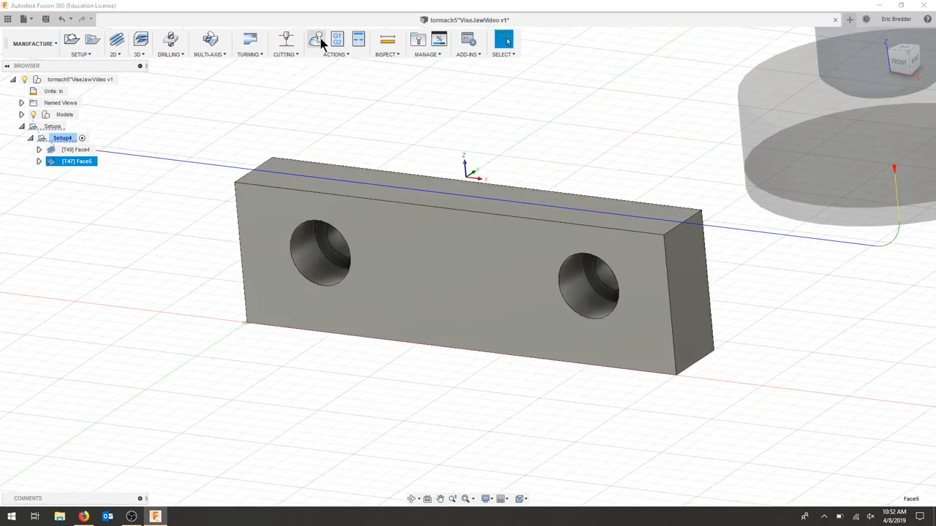
- Simulate the Face5 toolpath skimming the stock top, then close the simulation
{"action": "left_click", "coordinate": [316, 39]}
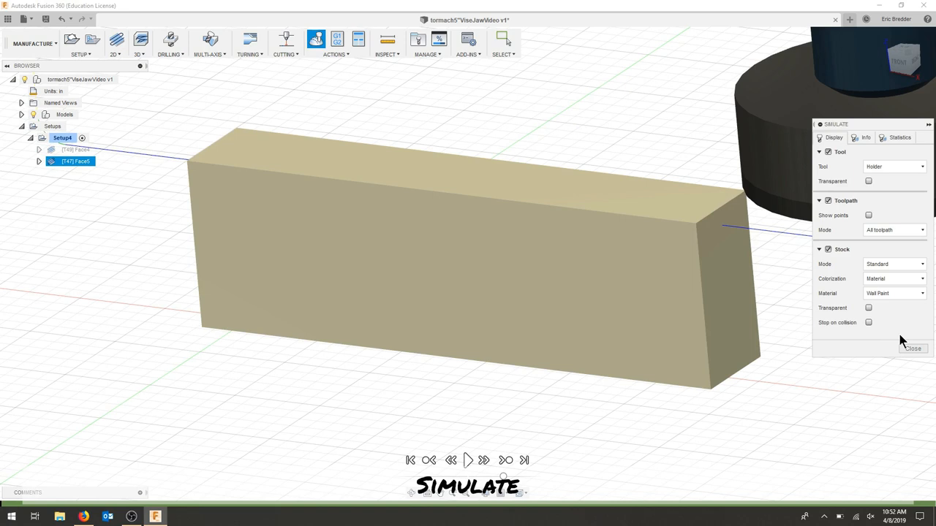
{"action": "left_click", "coordinate": [467, 460]}
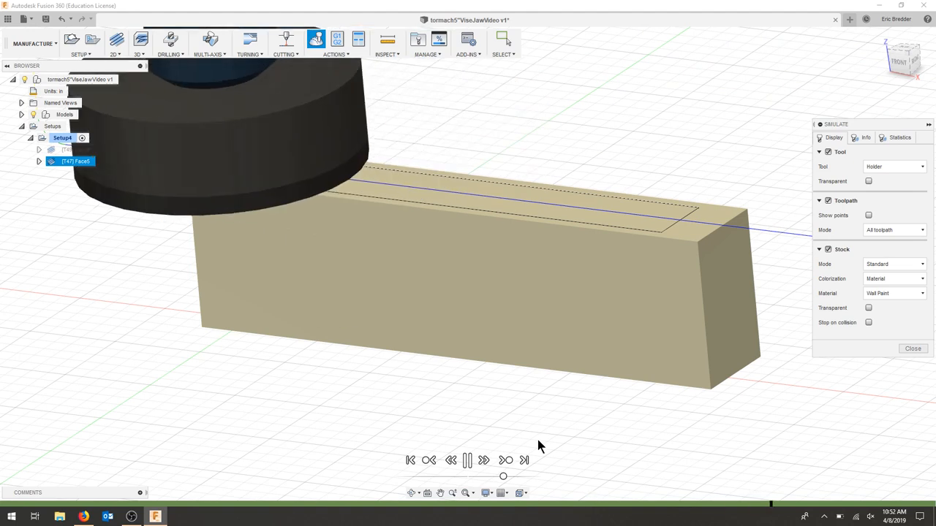
{"action": "left_click", "coordinate": [467, 460]}
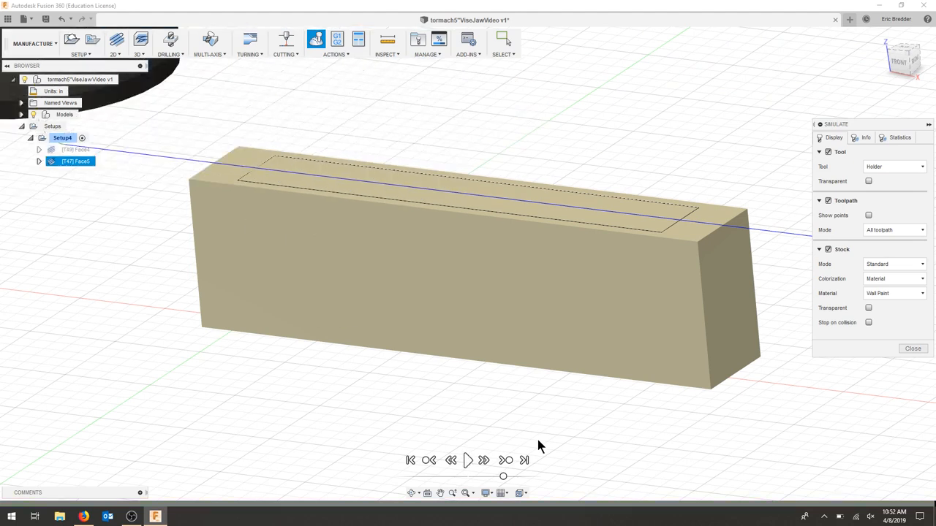
{"action": "mouse_move", "coordinate": [84, 297]}
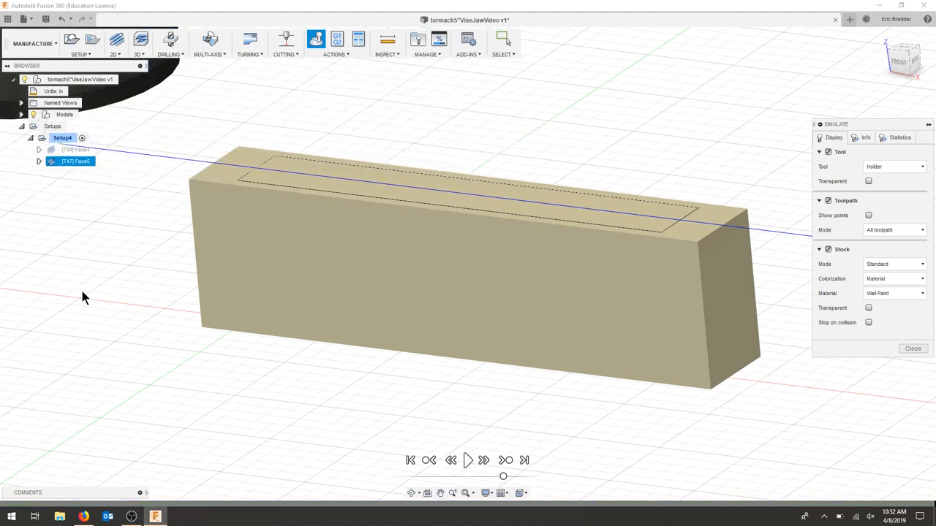
{"action": "left_click", "coordinate": [912, 349]}
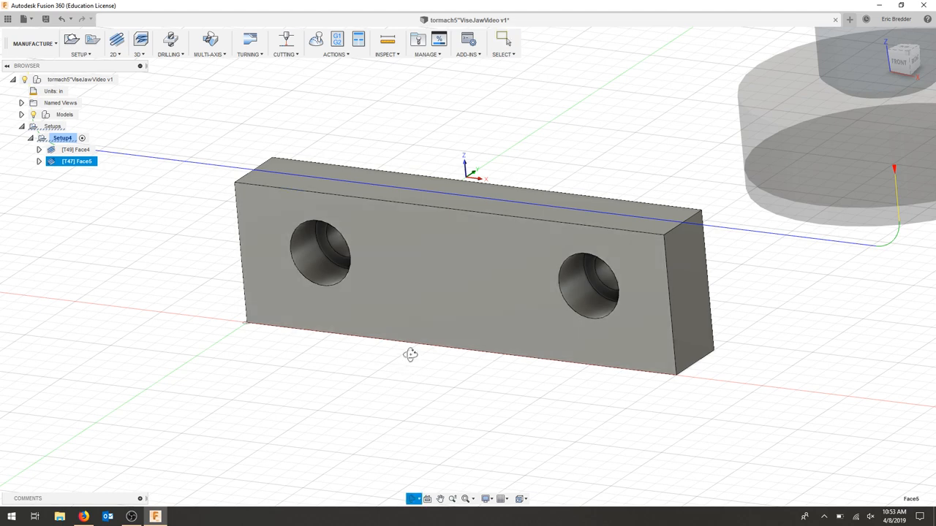
{"action": "left_click_drag", "start_coordinate": [409, 354], "coordinate": [421, 223]}
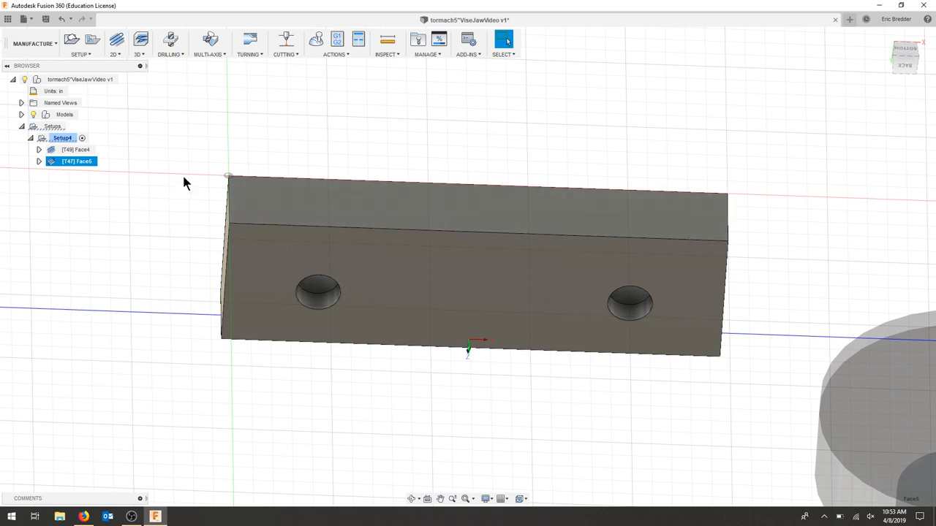
{"action": "right_click", "coordinate": [73, 149]}
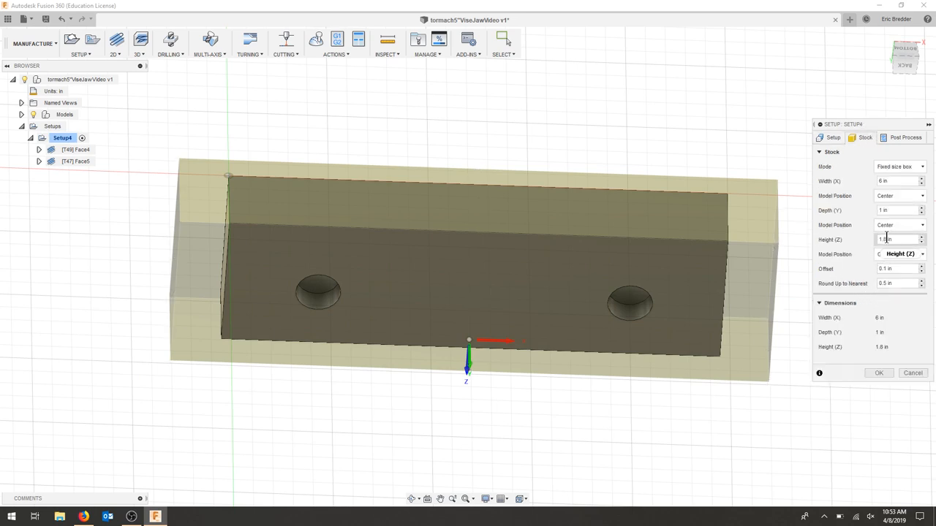
{"action": "left_click", "coordinate": [878, 373]}
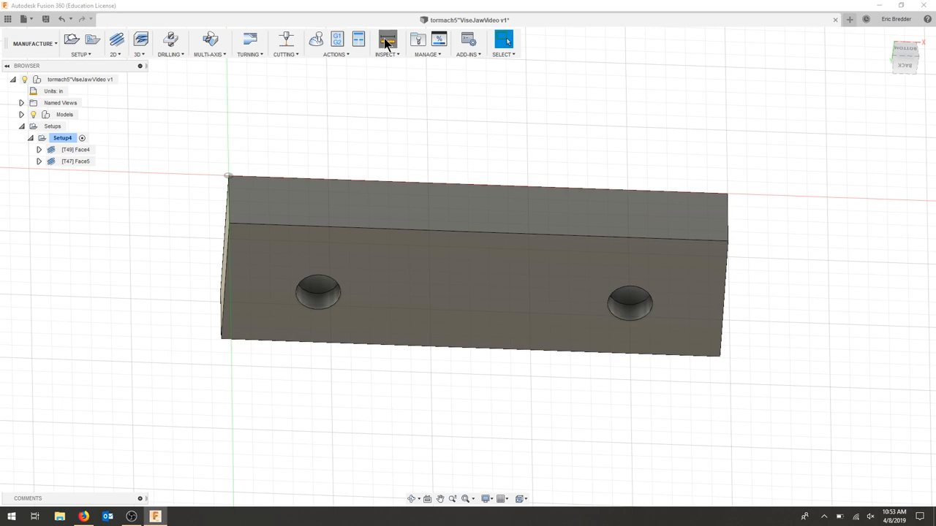
{"action": "left_click", "coordinate": [387, 40]}
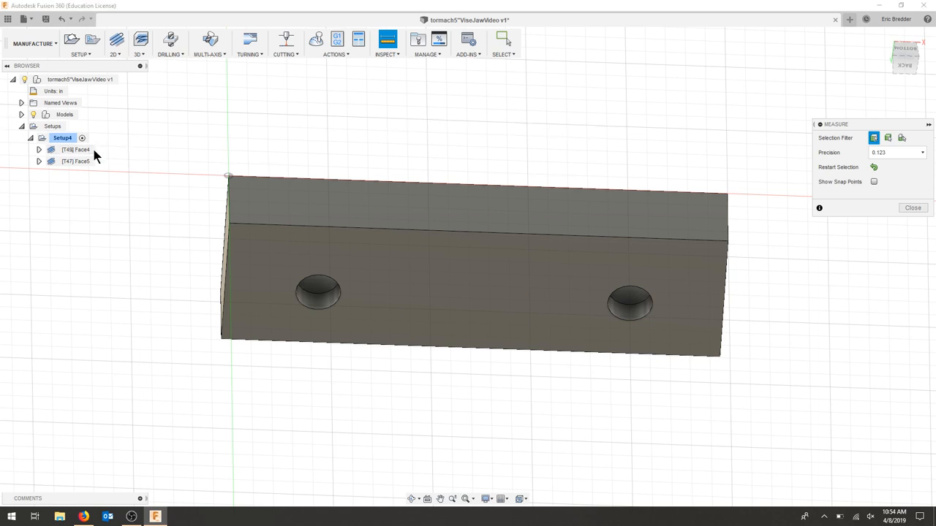
{"action": "left_click", "coordinate": [913, 207]}
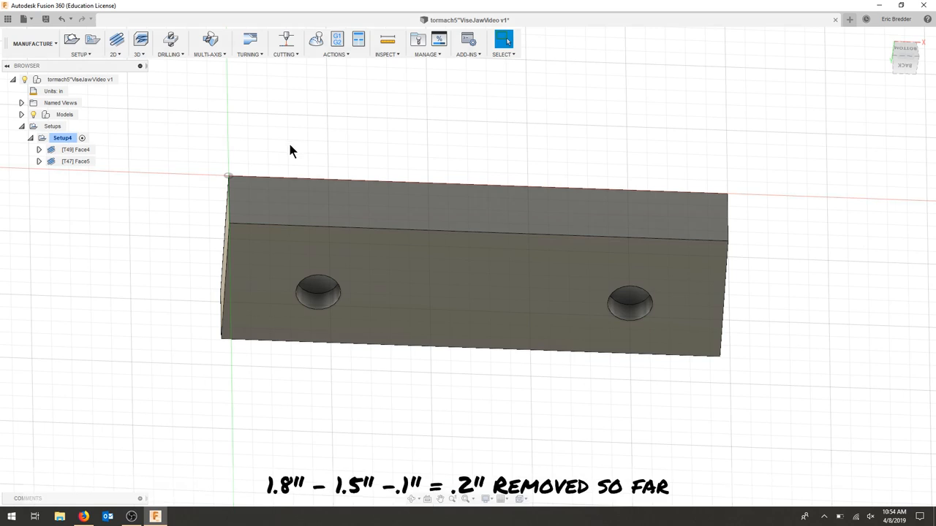
{"action": "mouse_move", "coordinate": [318, 158]}
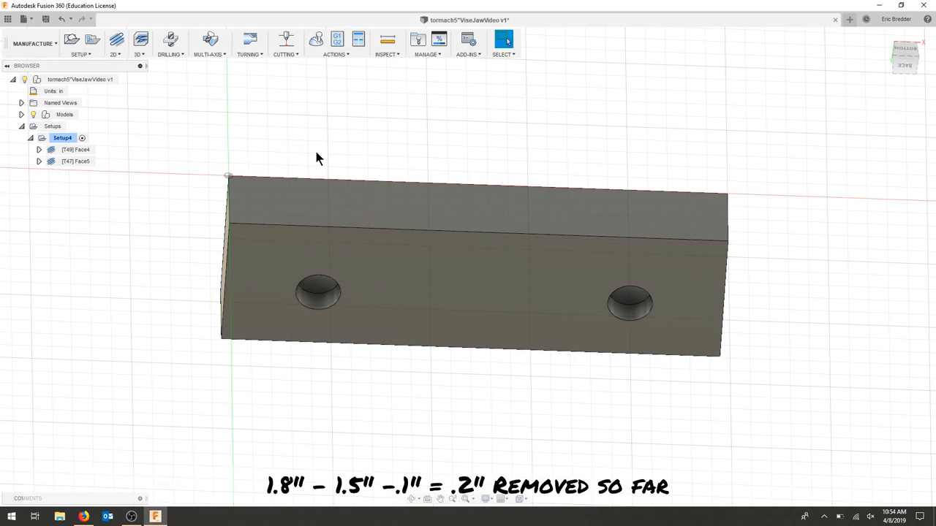
{"action": "mouse_move", "coordinate": [340, 144]}
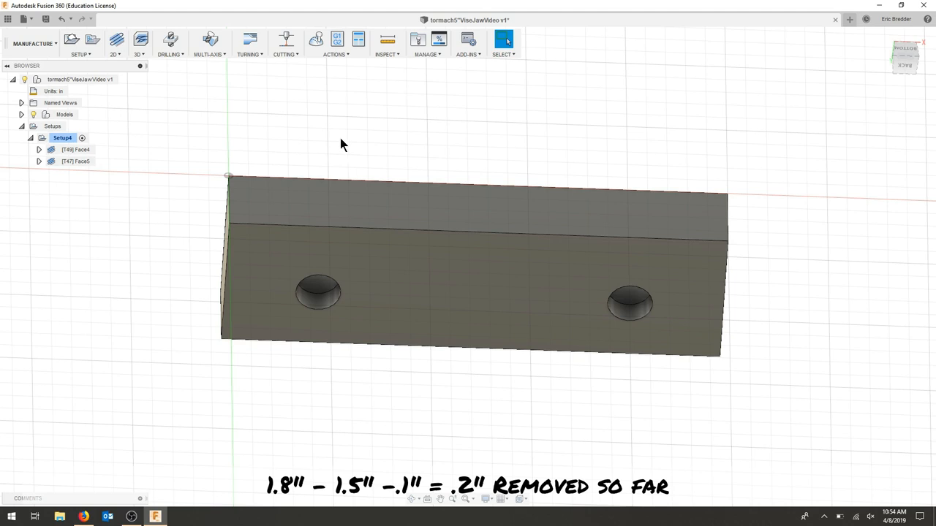
{"action": "mouse_move", "coordinate": [483, 155]}
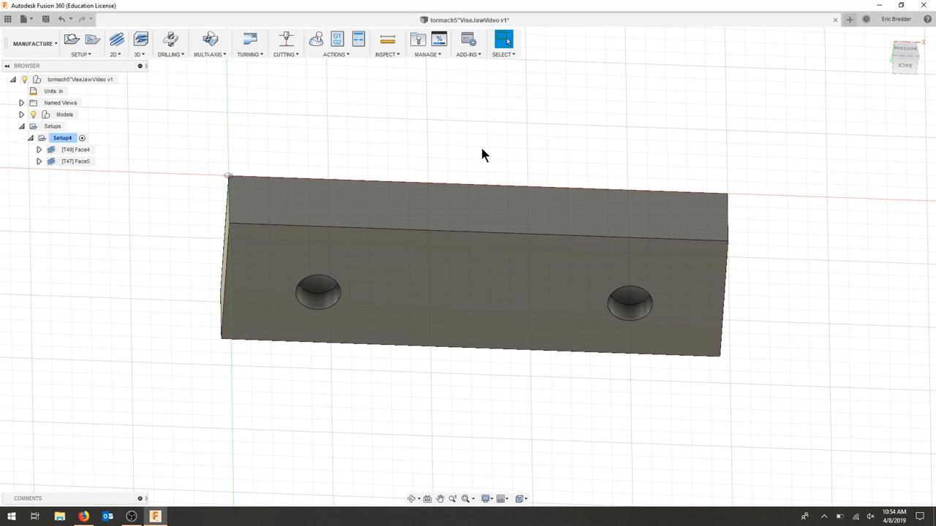
{"action": "mouse_move", "coordinate": [4, 205]}
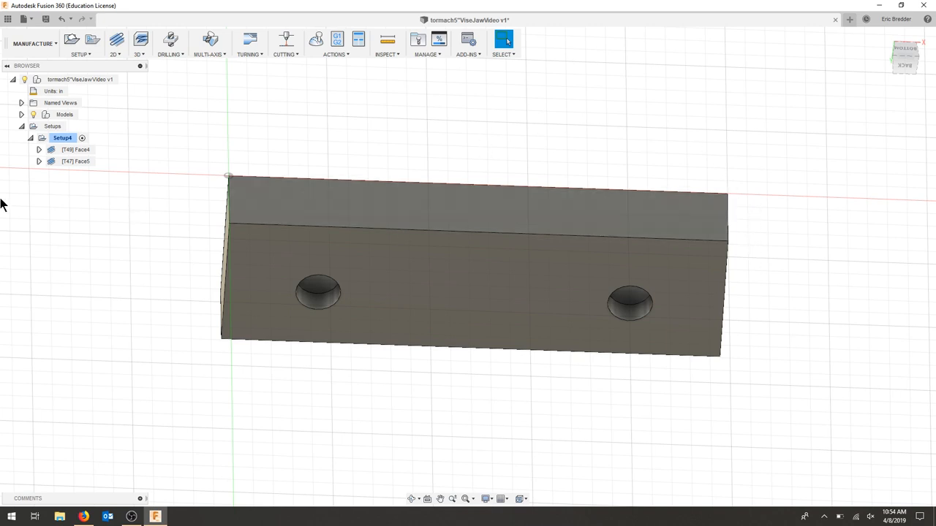
{"action": "mouse_move", "coordinate": [179, 104]}
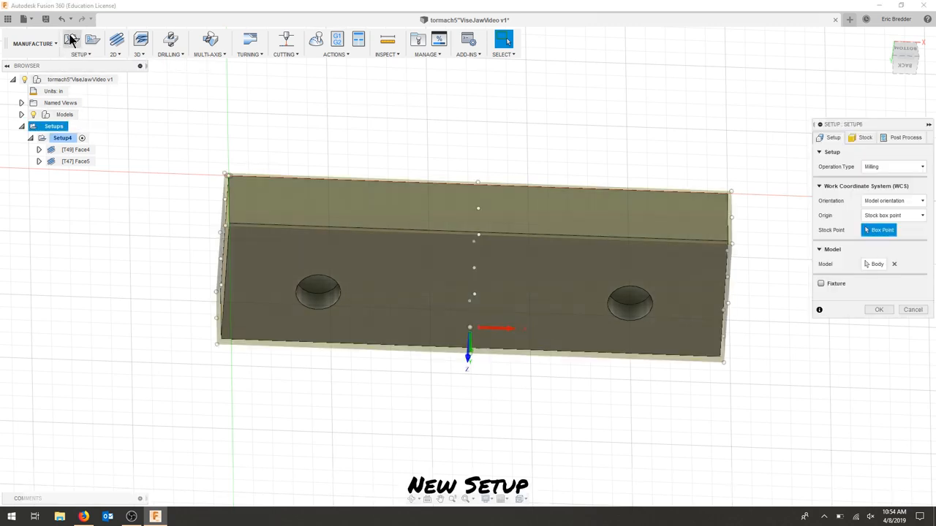
- Create Setup6 with a fixed size box stock 6 in wide, setting its vertical position
{"action": "left_click", "coordinate": [865, 137]}
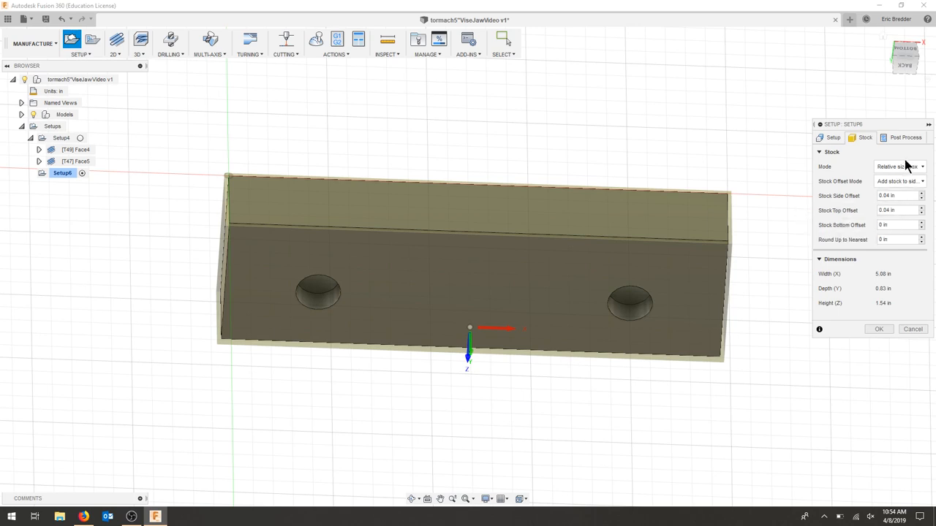
{"action": "left_click", "coordinate": [899, 166]}
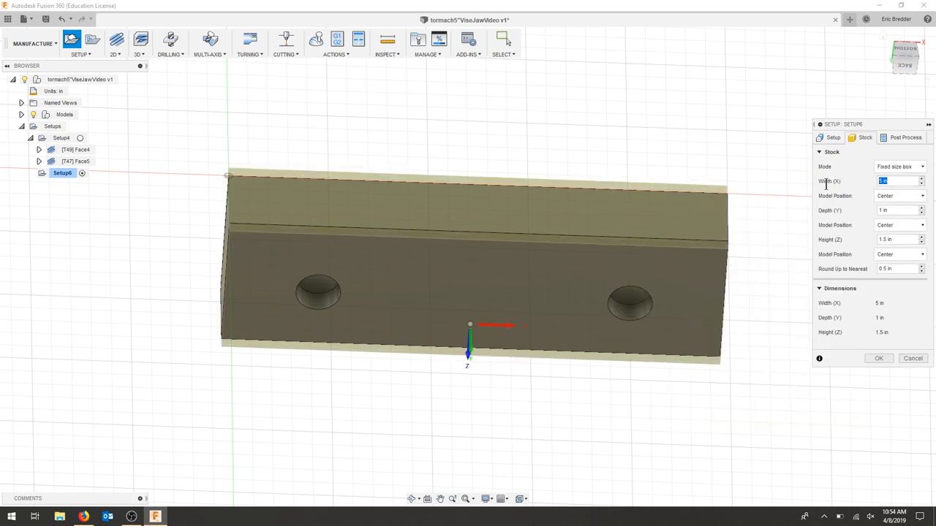
{"action": "type", "text": "6"}
{"action": "left_click", "coordinate": [900, 239]}
{"action": "type", "text": "1.6"}
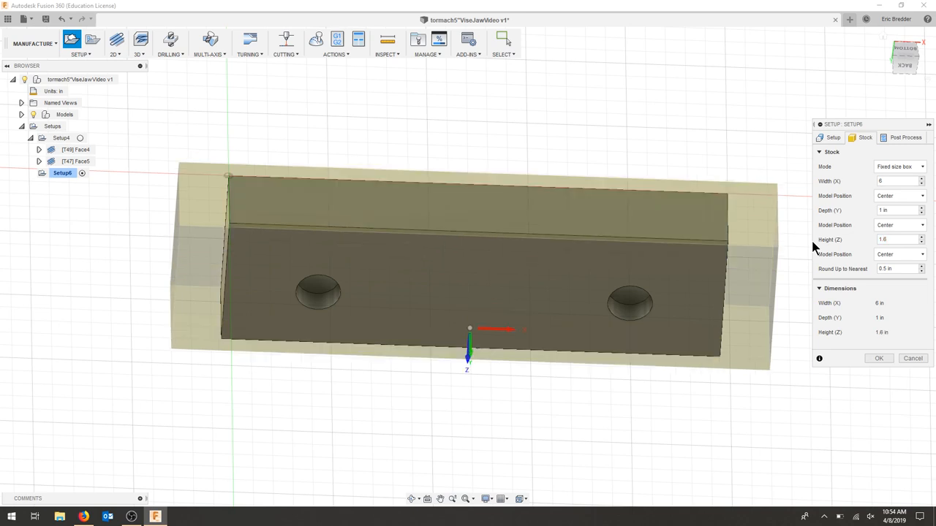
{"action": "left_click", "coordinate": [899, 254]}
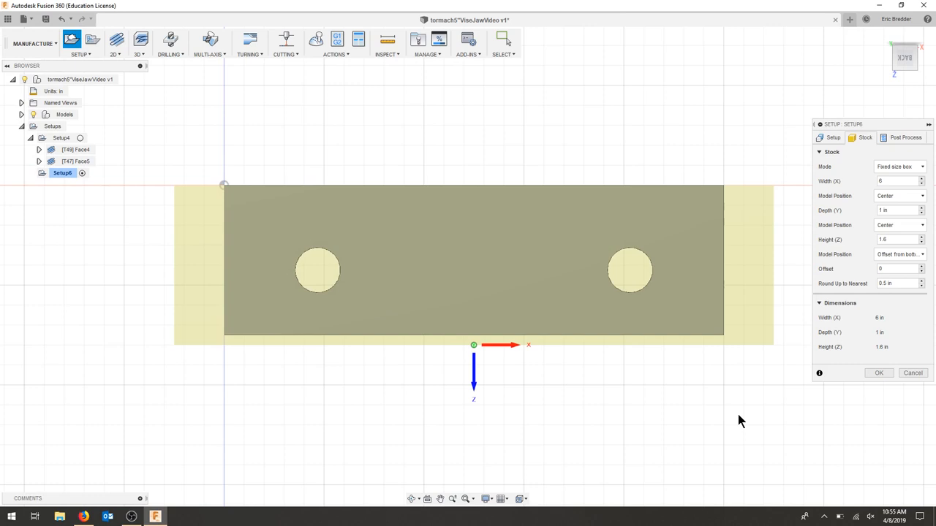
- Orient Setup6's WCS from picked Z and X axes with Z flipped, and accept it
{"action": "left_click", "coordinate": [832, 138]}
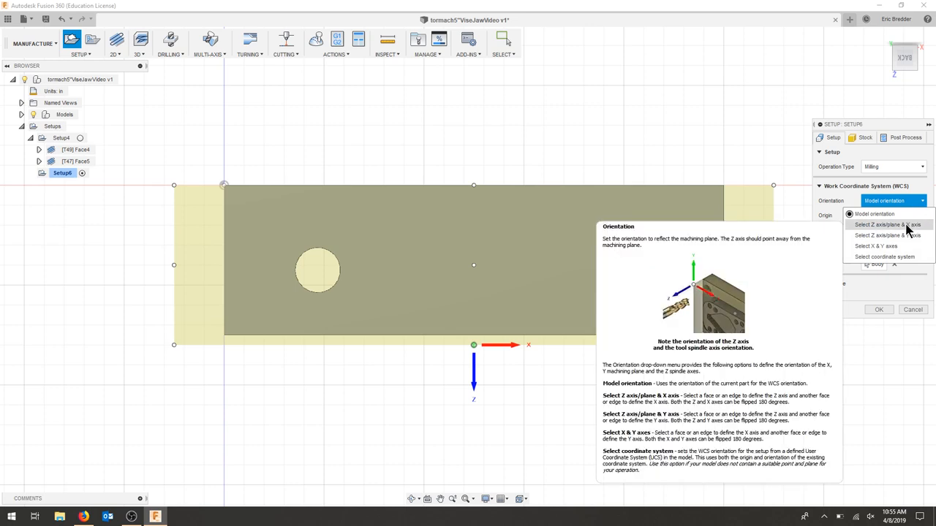
{"action": "left_click", "coordinate": [887, 225]}
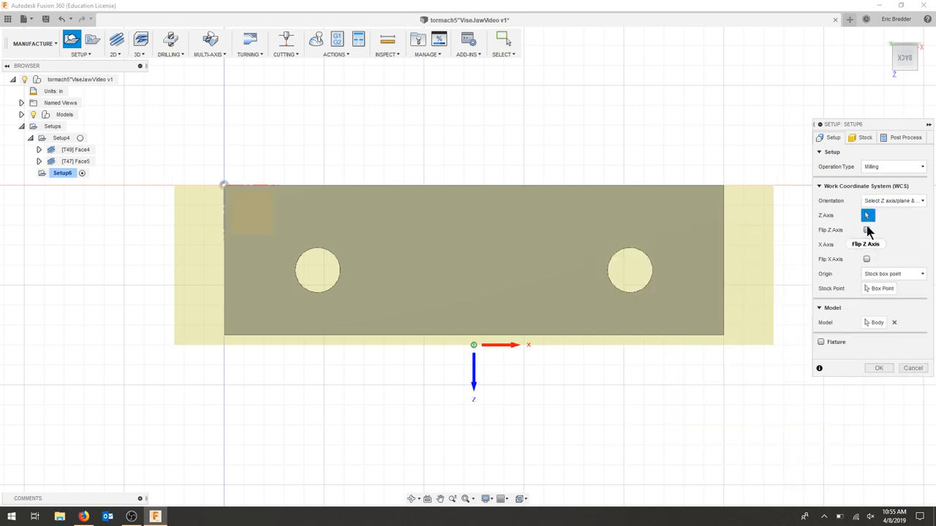
{"action": "left_click", "coordinate": [866, 229]}
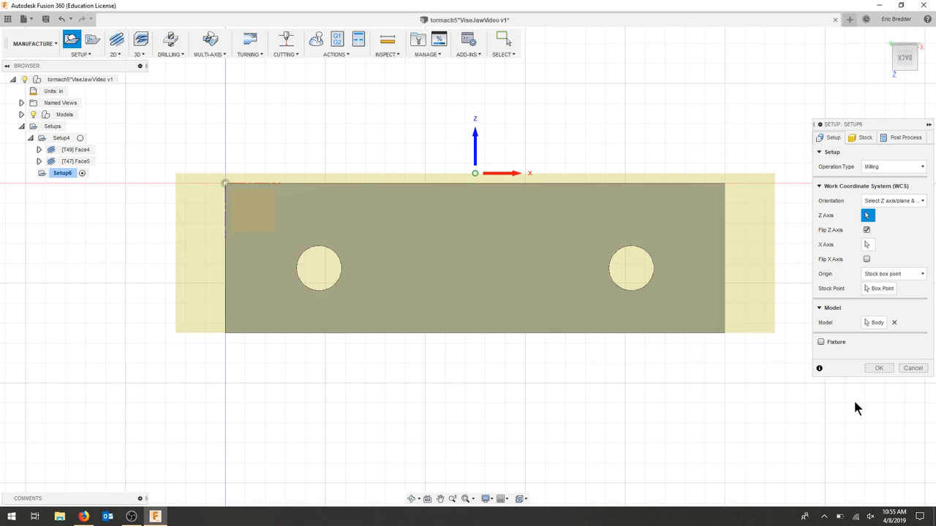
{"action": "mouse_move", "coordinate": [709, 175]}
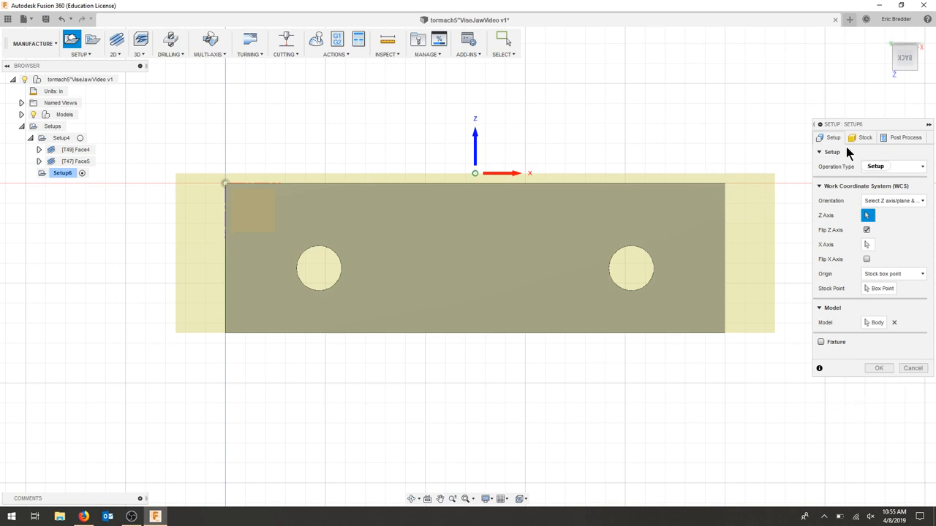
{"action": "left_click", "coordinate": [866, 137]}
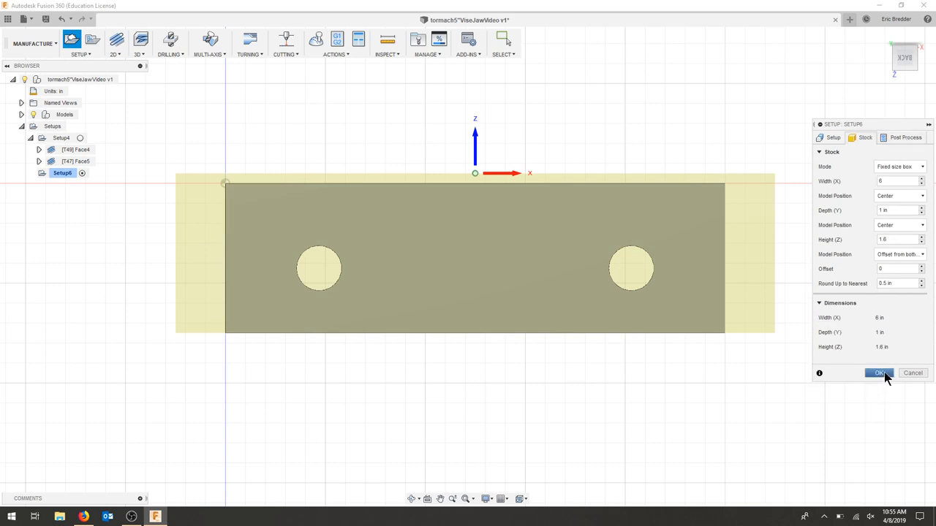
{"action": "left_click", "coordinate": [879, 374]}
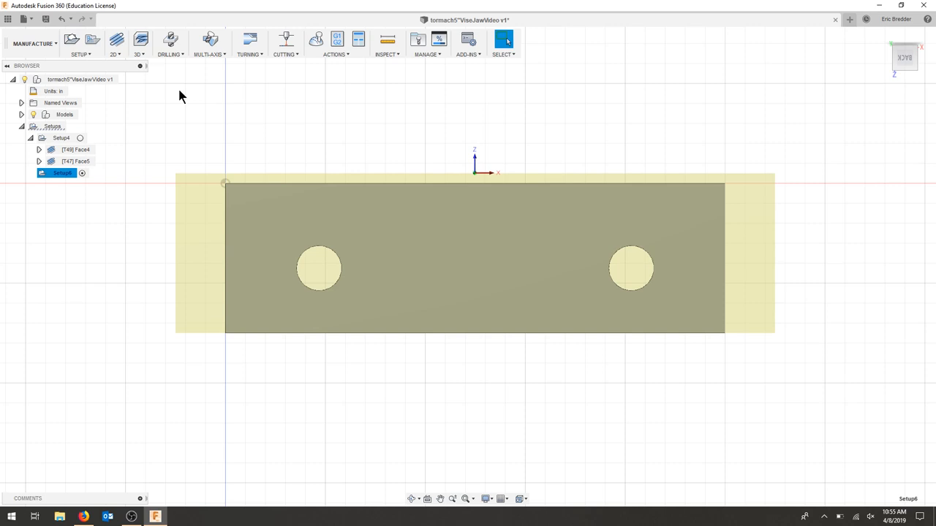
- Start a Face6 facing operation with the #47 Ø3 in face mill and review its geometry
{"action": "left_click", "coordinate": [113, 42]}
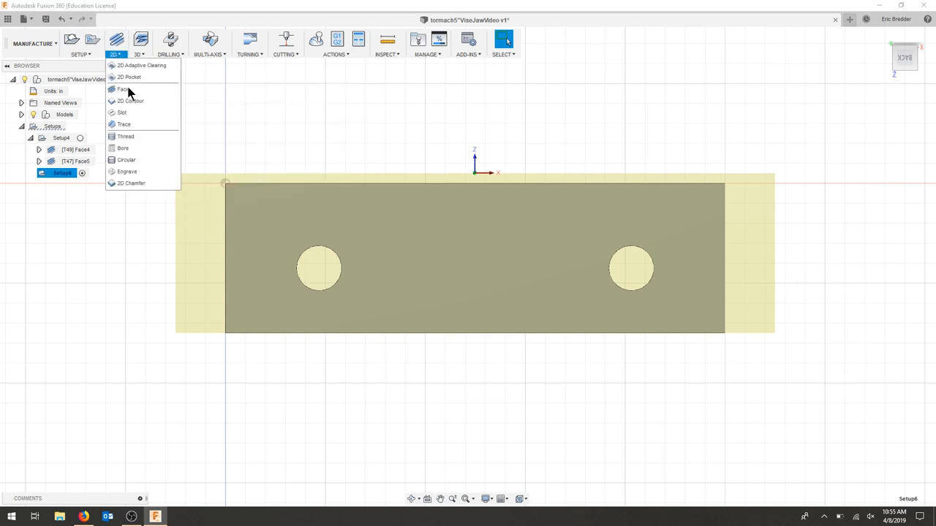
{"action": "left_click", "coordinate": [124, 89]}
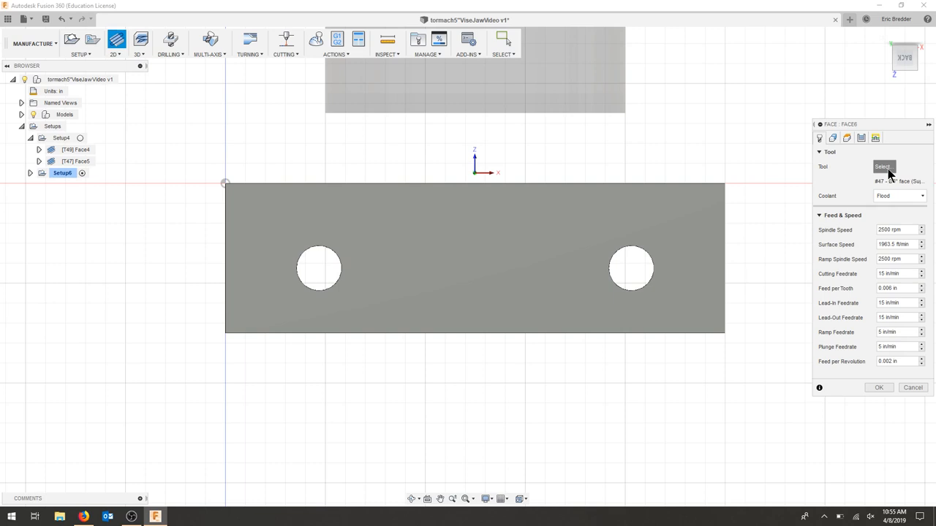
{"action": "left_click", "coordinate": [883, 167]}
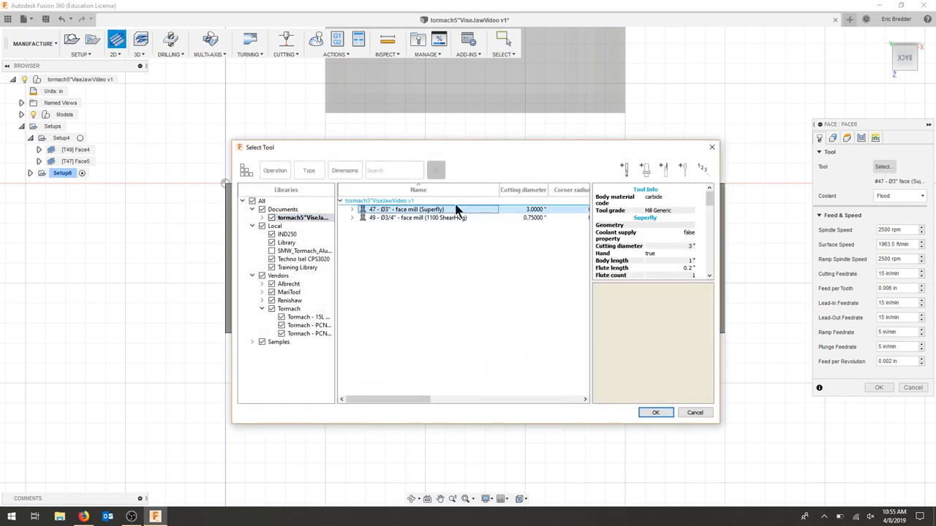
{"action": "left_click", "coordinate": [654, 412]}
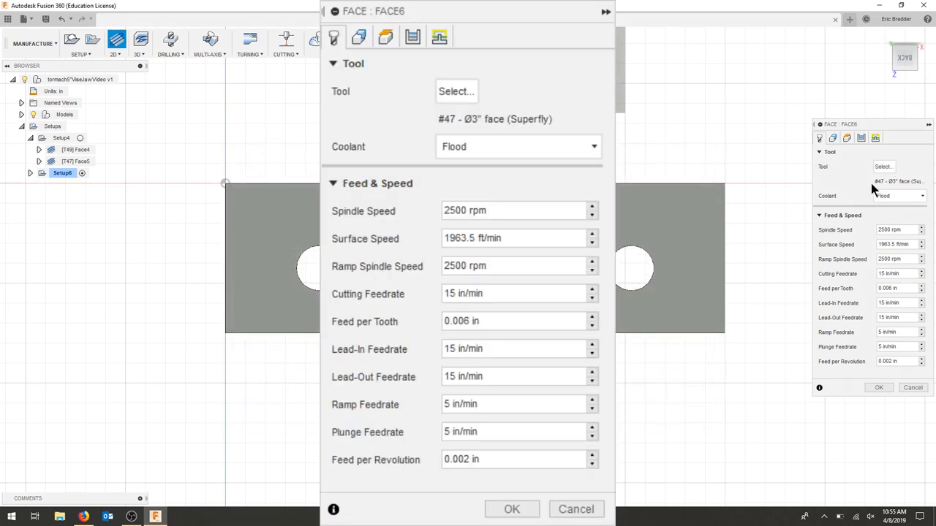
{"action": "left_click", "coordinate": [834, 138]}
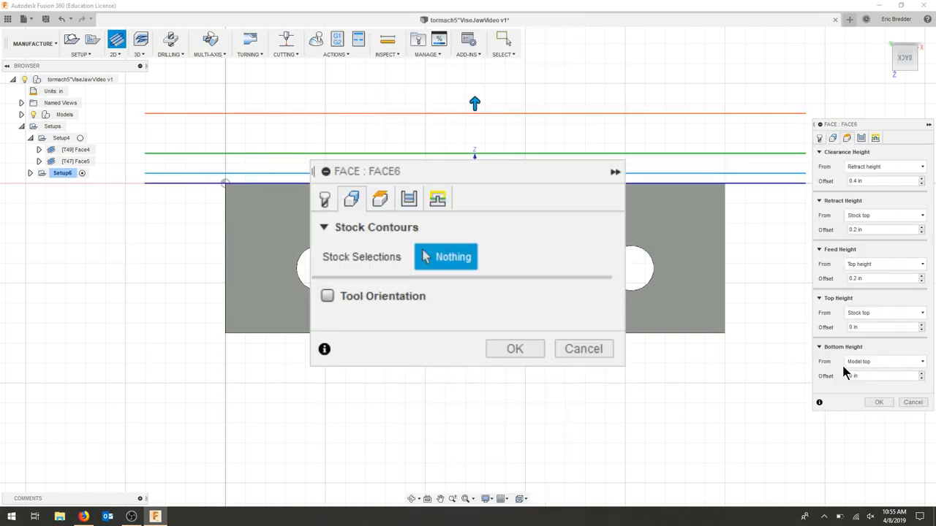
{"action": "left_click", "coordinate": [514, 348]}
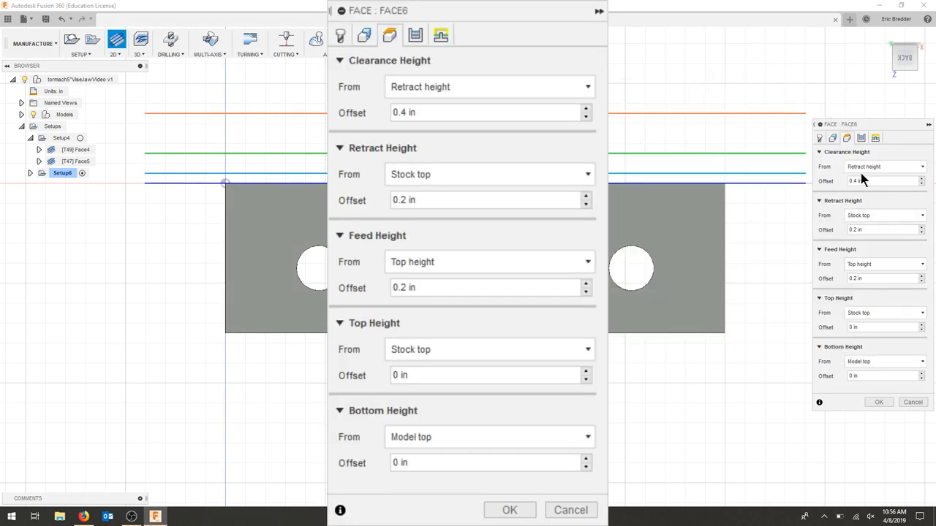
{"action": "left_click", "coordinate": [862, 138]}
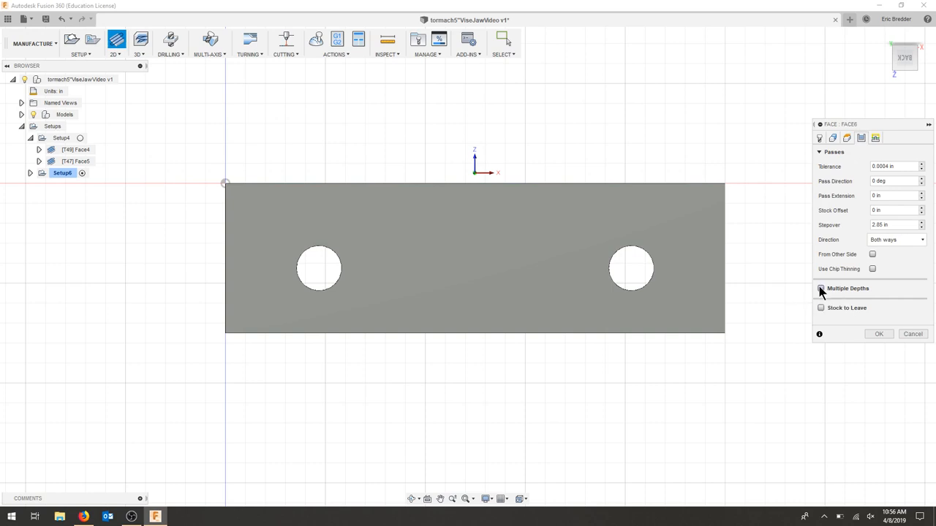
- Set Face6 to multiple depths, climb direction and 1.75 in pass extension, then generate it
{"action": "left_click", "coordinate": [820, 288]}
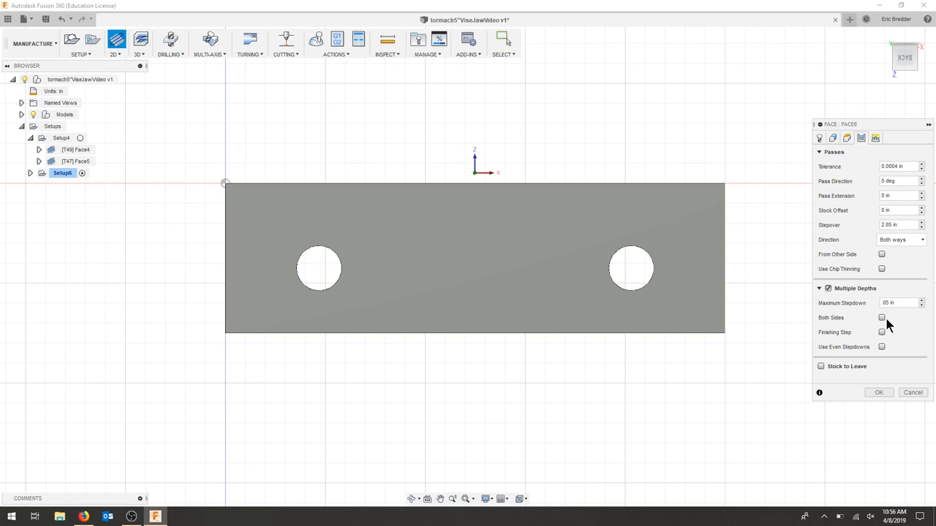
{"action": "mouse_move", "coordinate": [753, 183]}
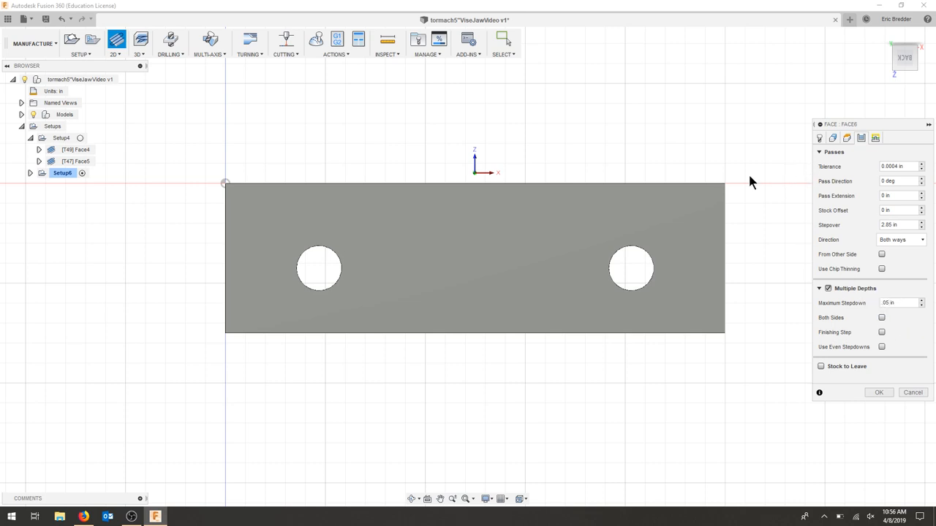
{"action": "mouse_move", "coordinate": [435, 179]}
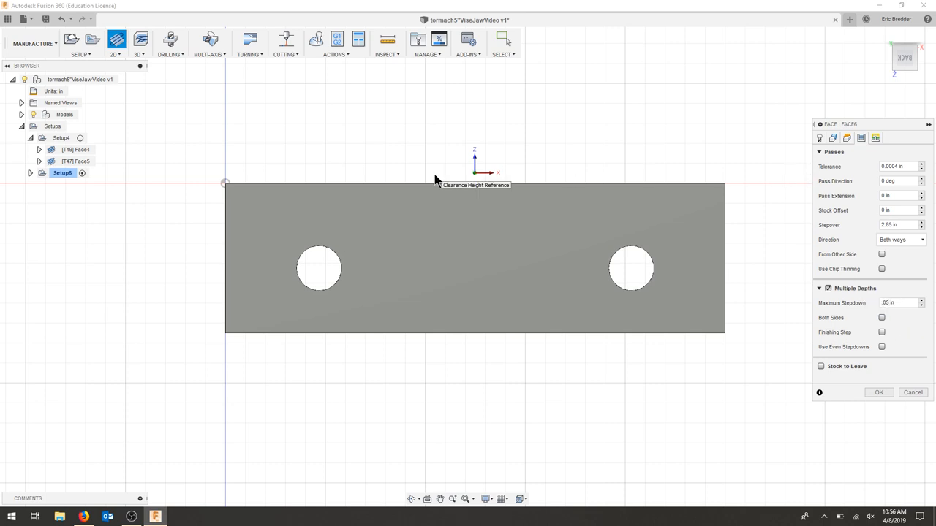
{"action": "mouse_move", "coordinate": [923, 245]}
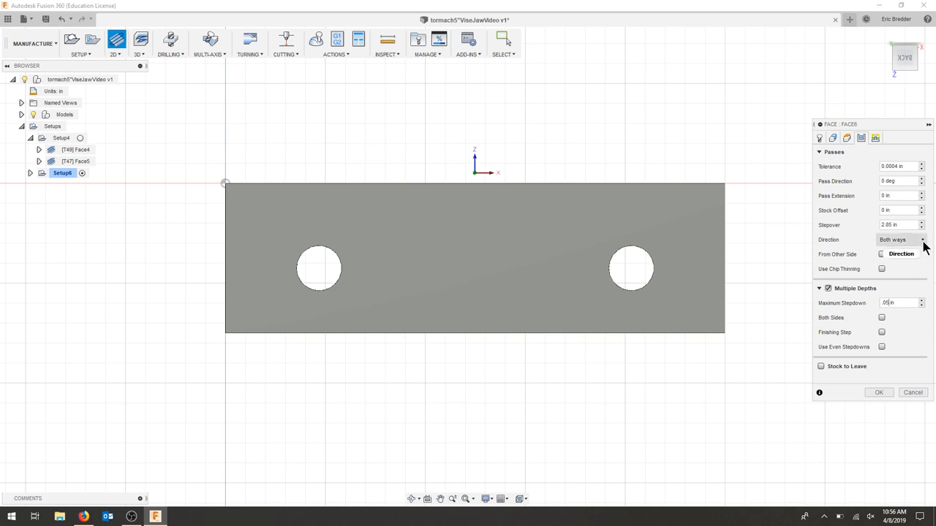
{"action": "left_click", "coordinate": [899, 240]}
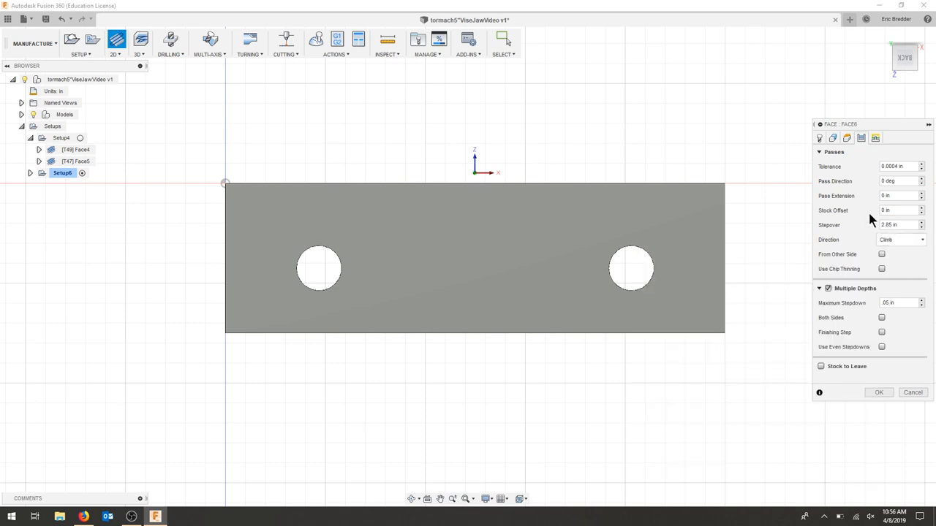
{"action": "mouse_move", "coordinate": [841, 210]}
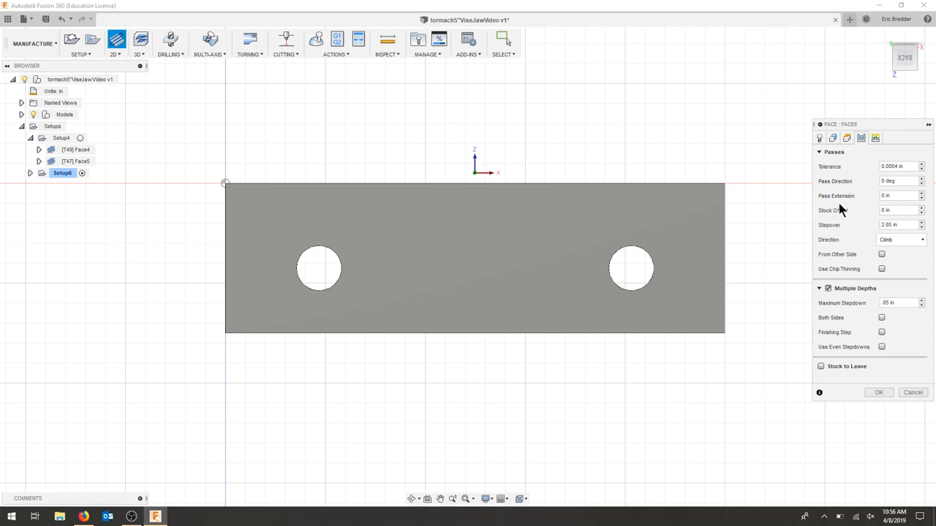
{"action": "triple_click", "coordinate": [898, 195]}
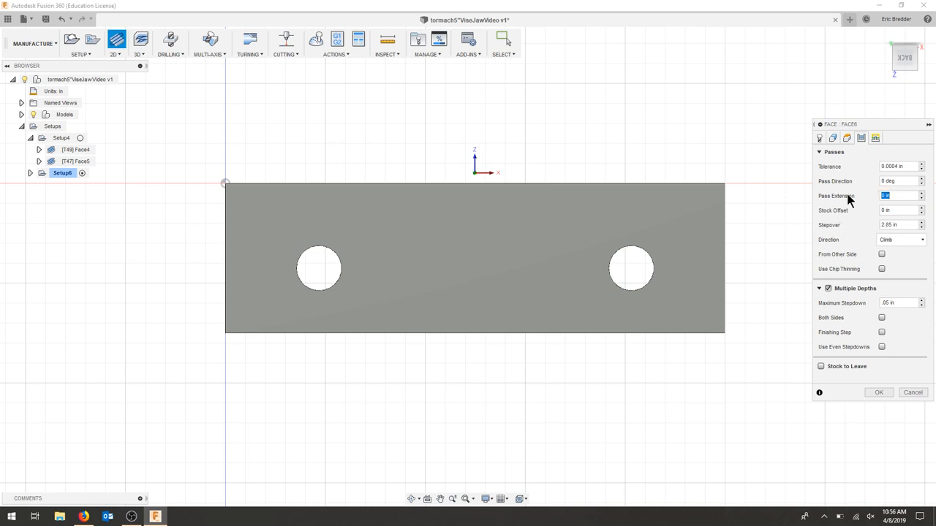
{"action": "type", "text": "1.75"}
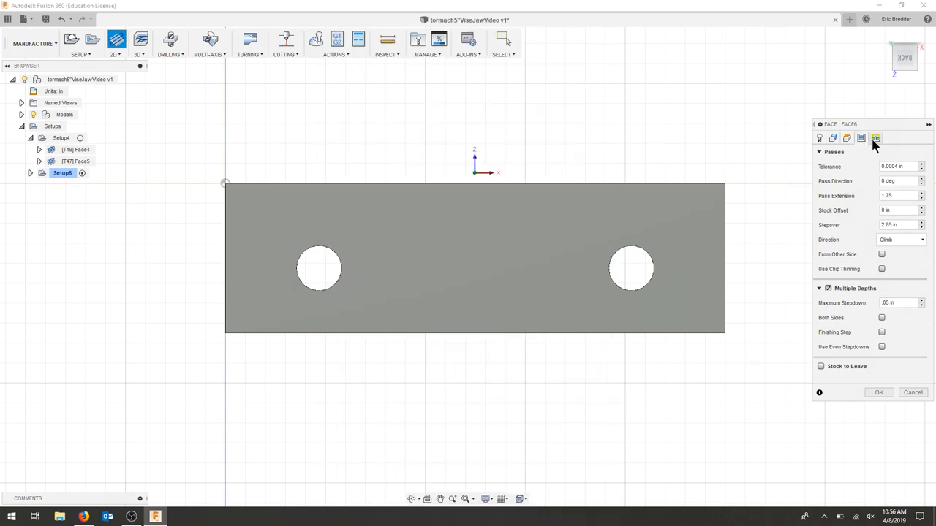
{"action": "left_click", "coordinate": [875, 138]}
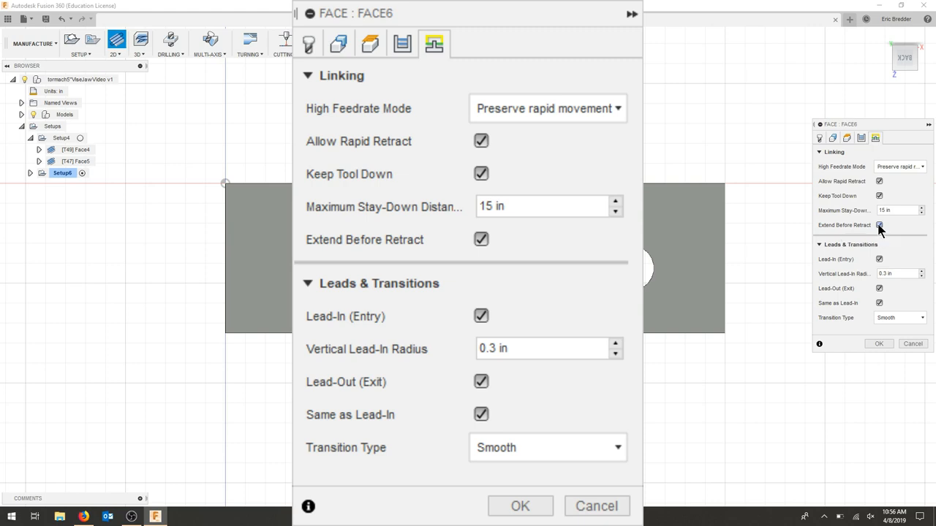
{"action": "left_click", "coordinate": [520, 506]}
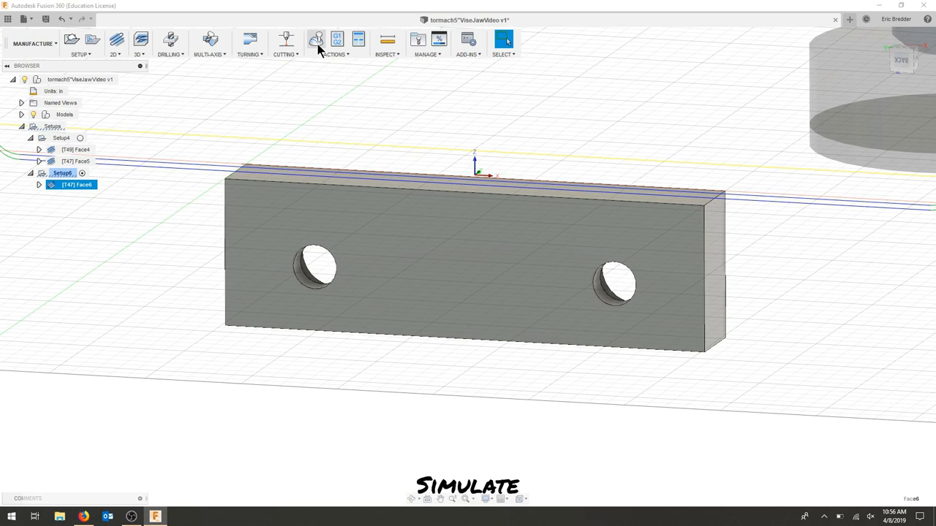
{"action": "left_click", "coordinate": [316, 39]}
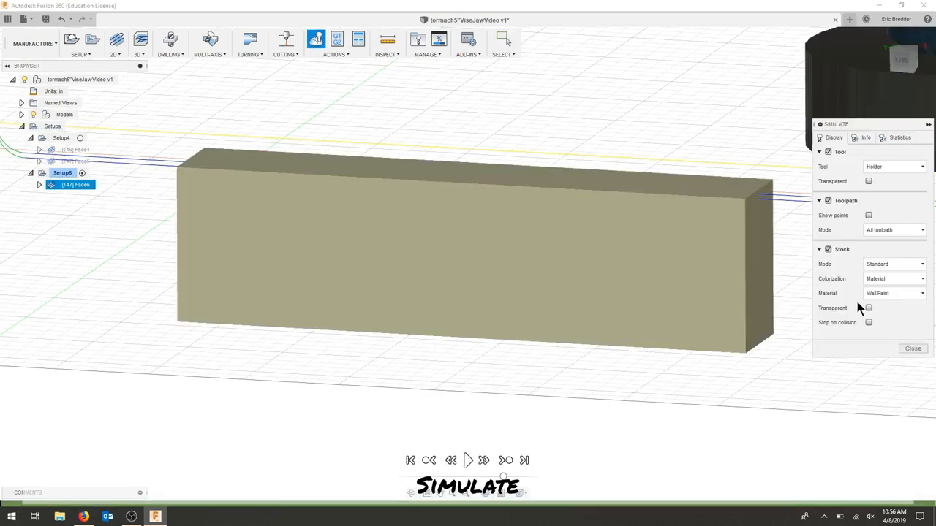
{"action": "left_click", "coordinate": [467, 460]}
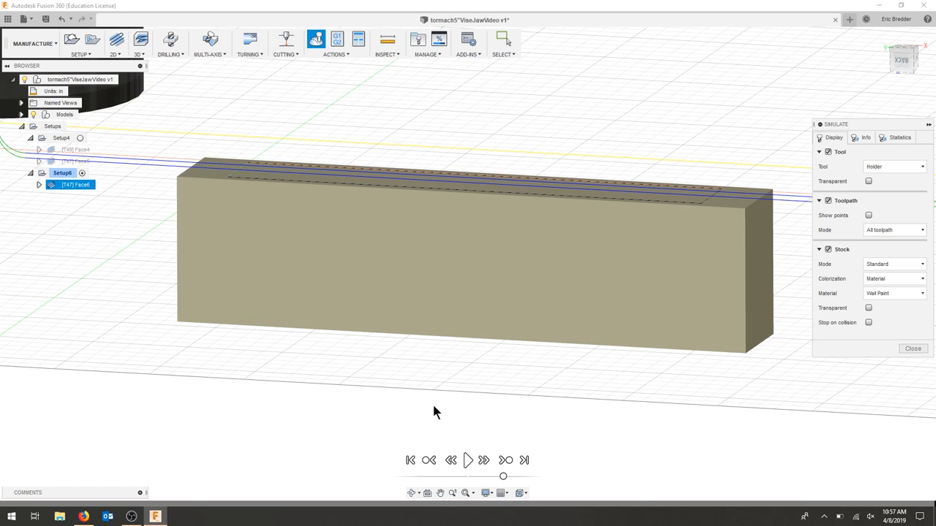
{"action": "mouse_move", "coordinate": [612, 168]}
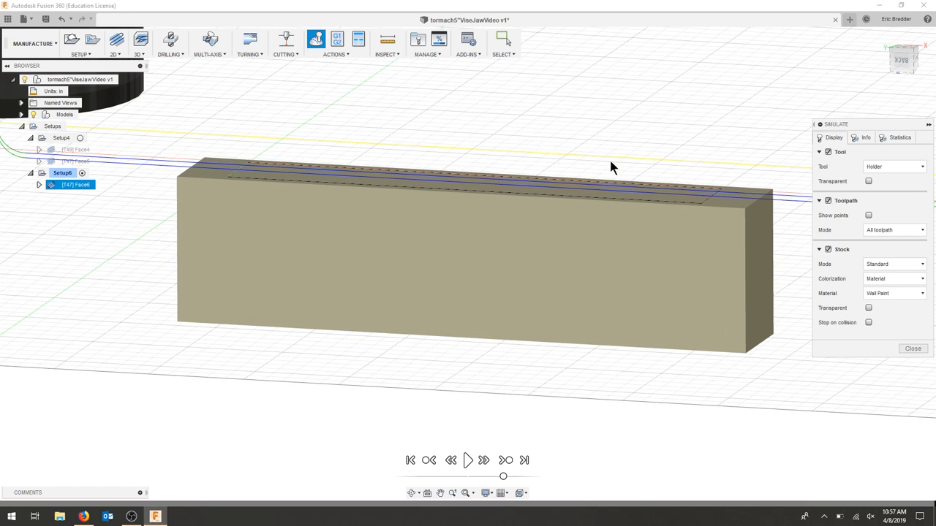
{"action": "mouse_move", "coordinate": [532, 353]}
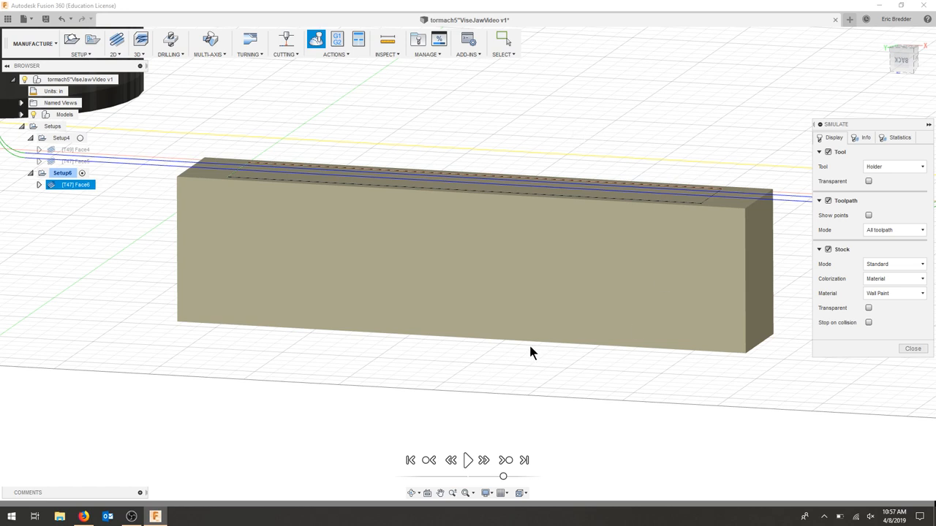
{"action": "mouse_move", "coordinate": [877, 375]}
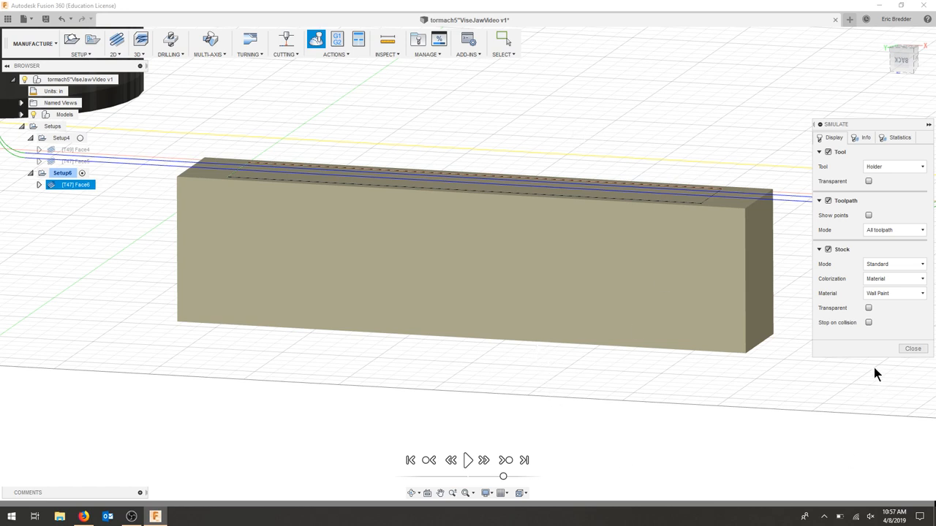
{"action": "left_click", "coordinate": [912, 349]}
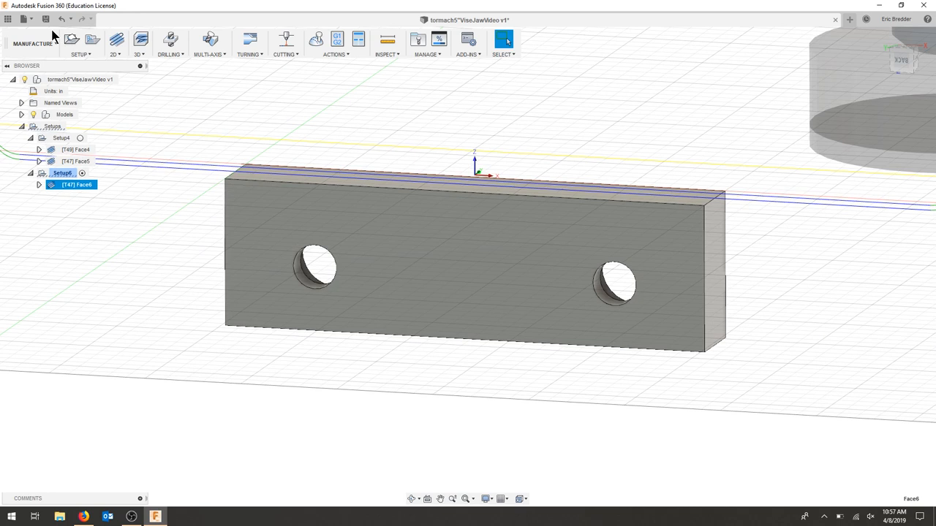
{"action": "mouse_move", "coordinate": [101, 67]}
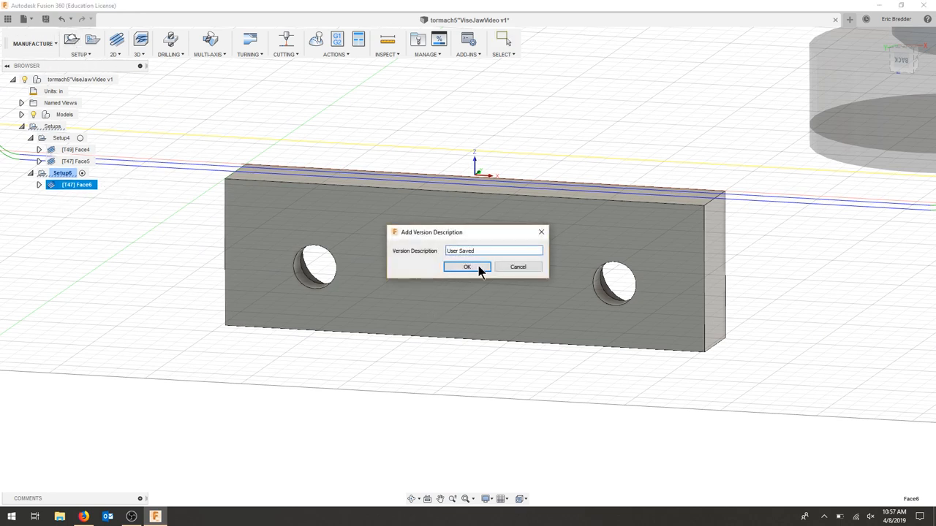
- Save the vise jaw design as version 2 and orbit to inspect the faced side
{"action": "left_click", "coordinate": [467, 266]}
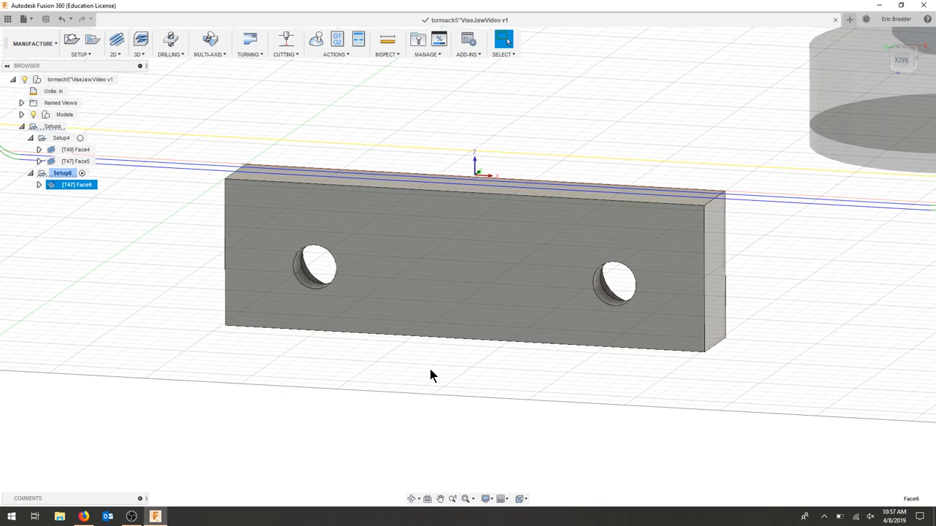
{"action": "left_click_drag", "start_coordinate": [431, 375], "coordinate": [491, 371]}
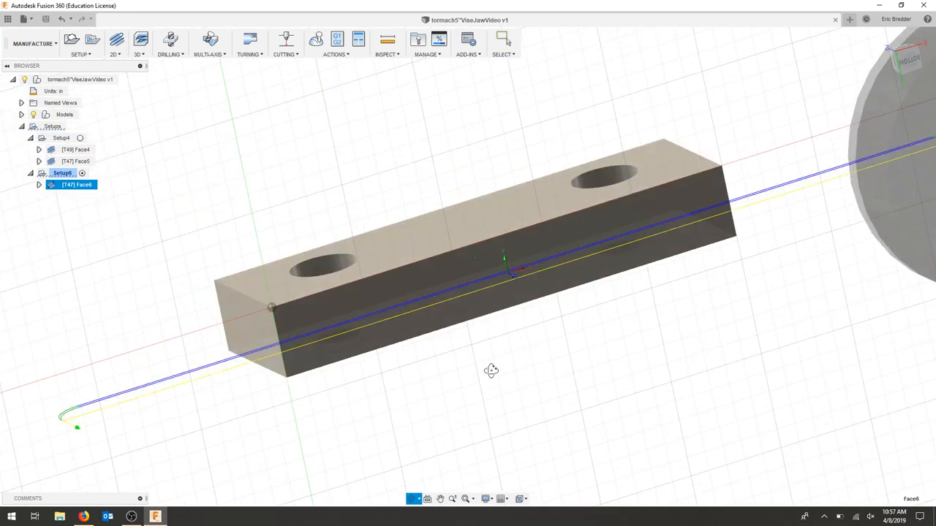
{"action": "left_click_drag", "start_coordinate": [491, 371], "coordinate": [551, 323]}
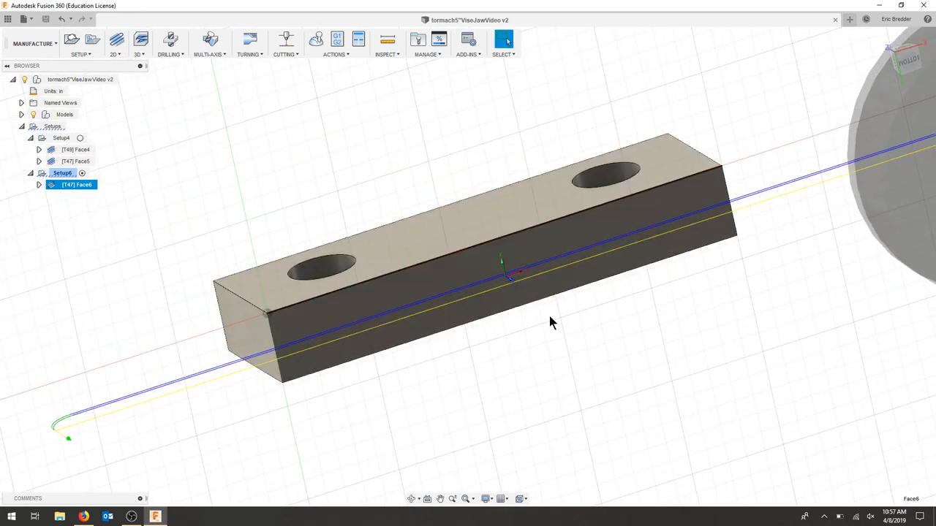